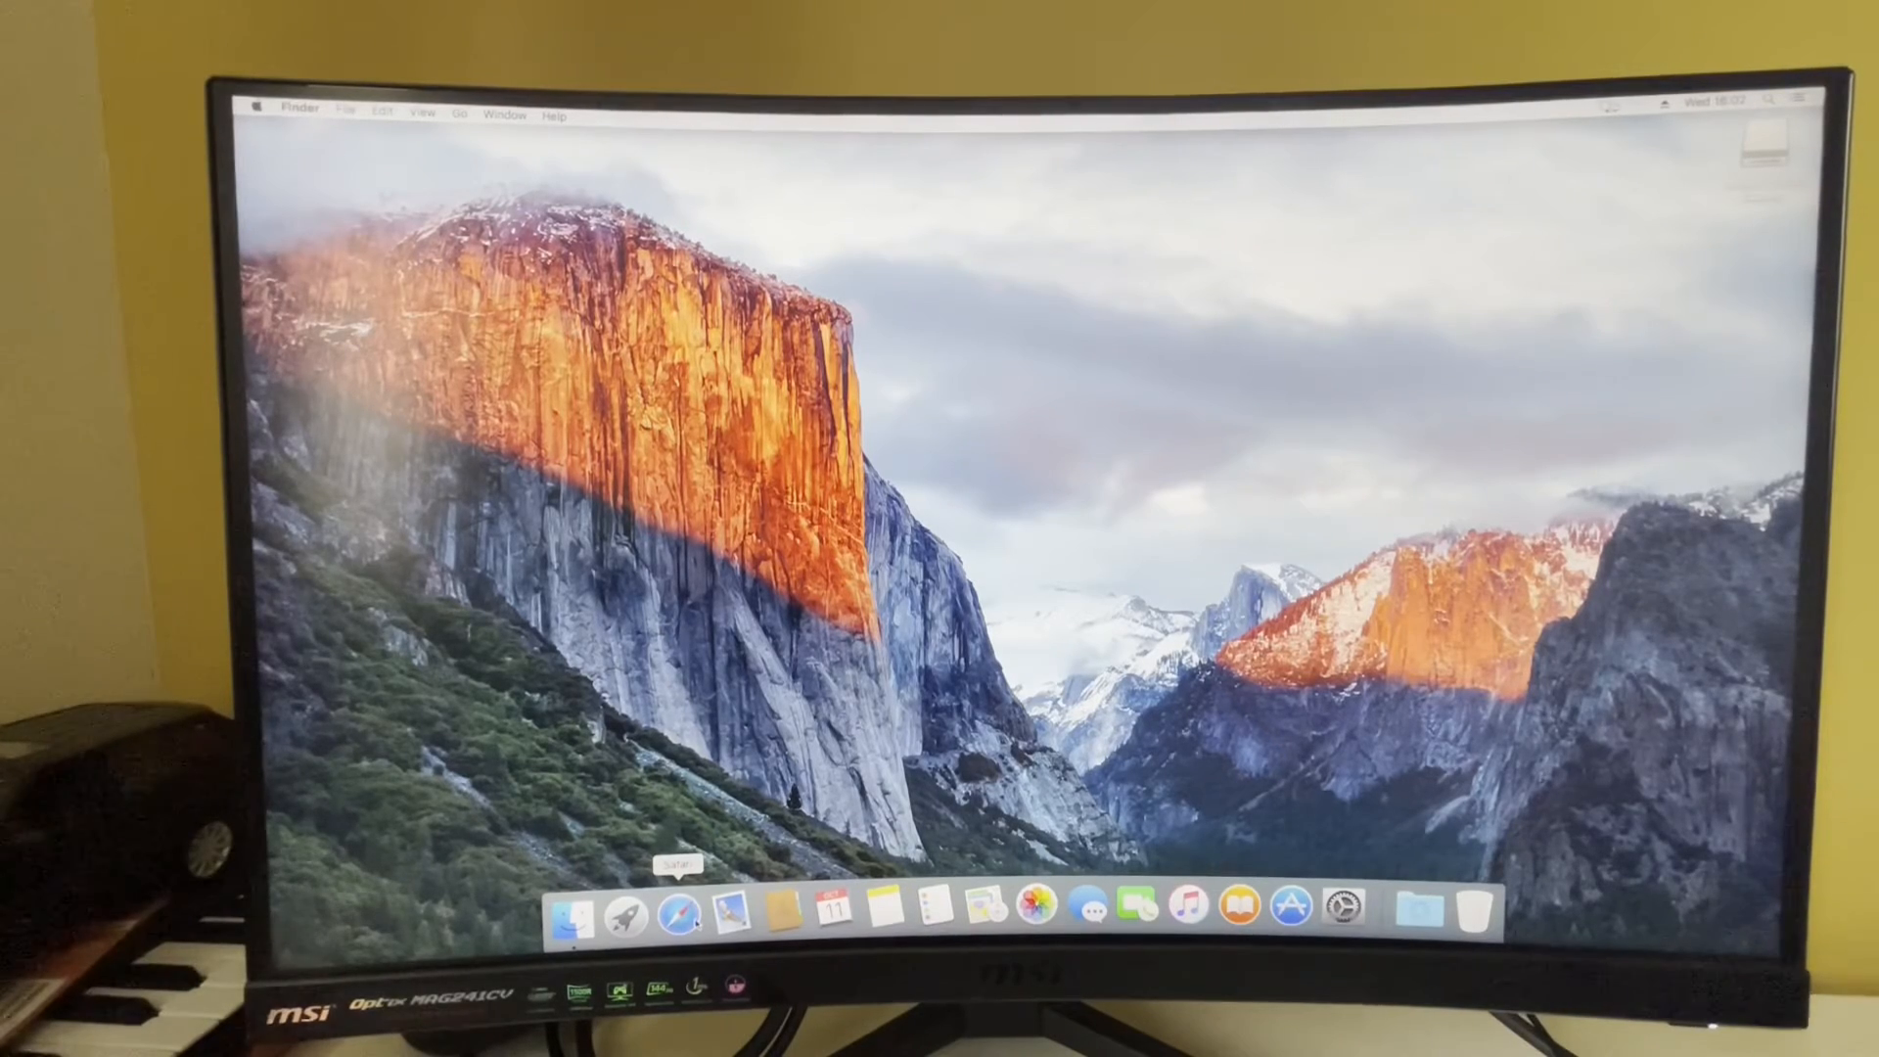
- Download googlechrome.dmg in Safari and mount it from the Downloads popover
left_click(673, 916)
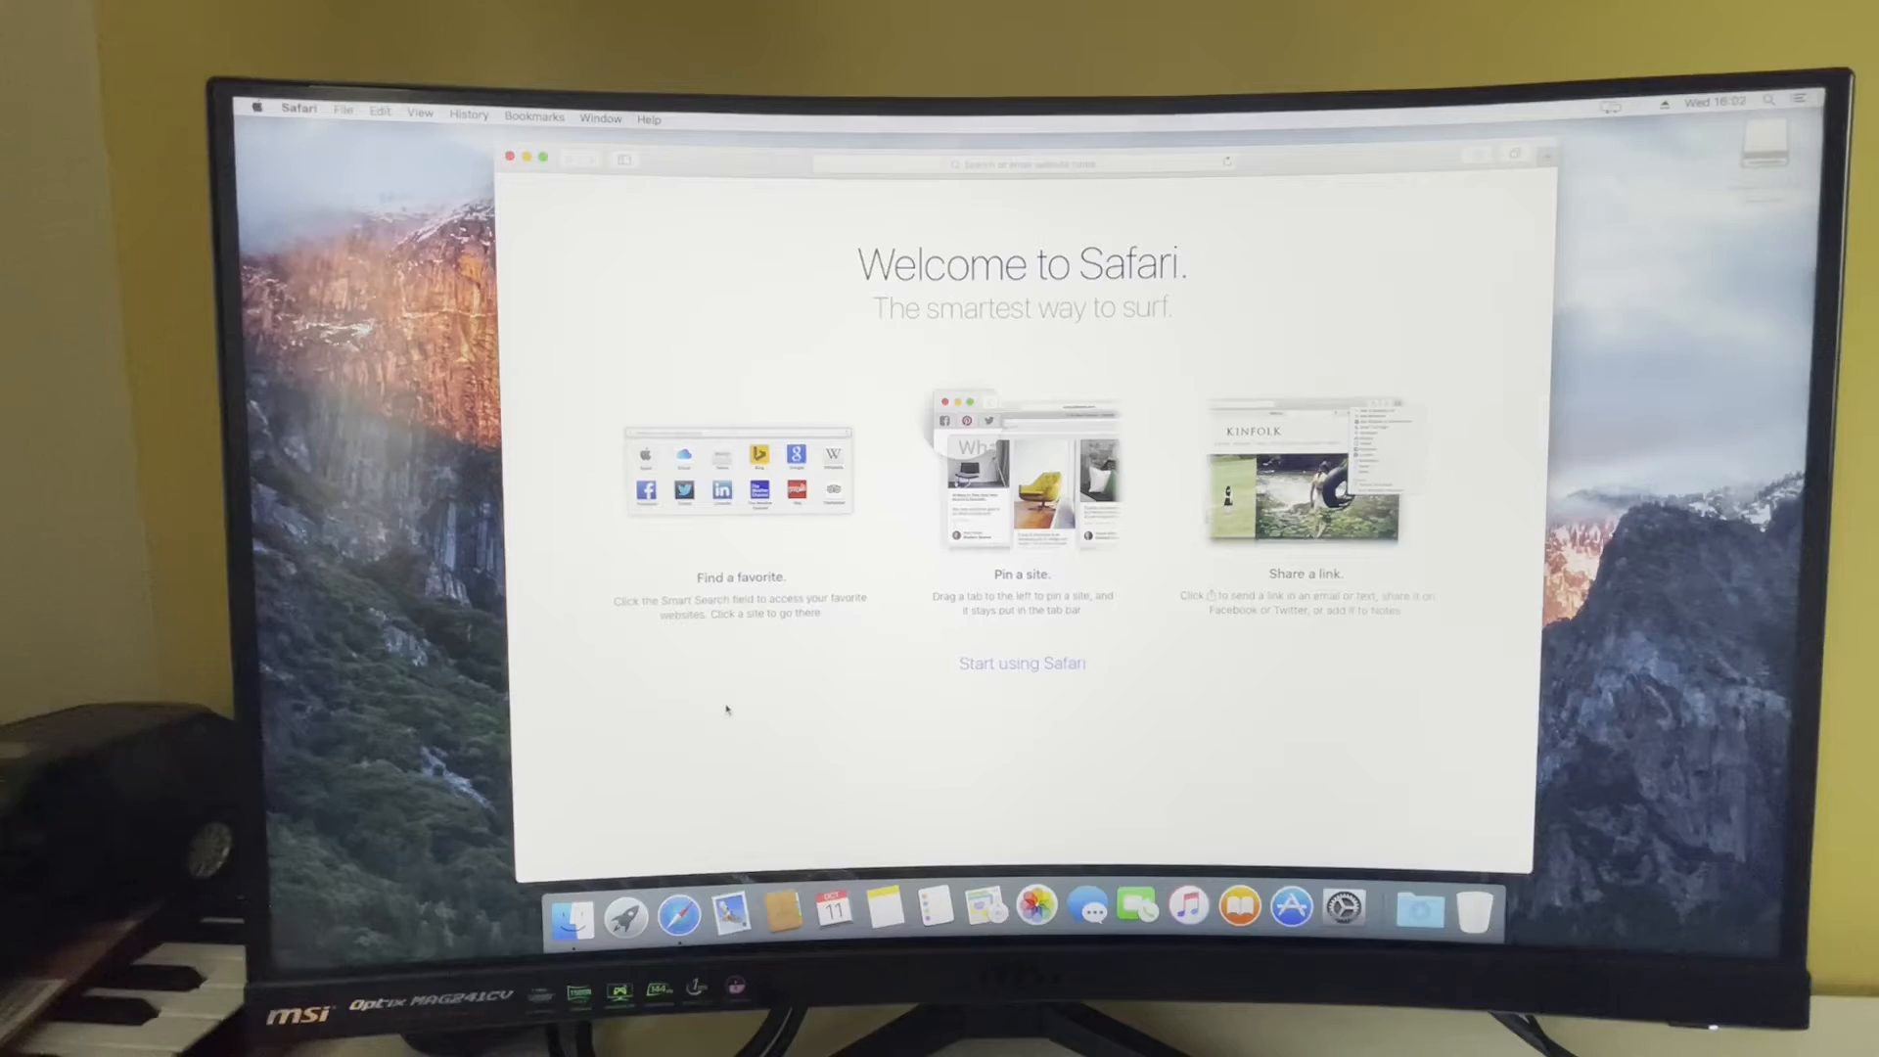
mouse_move(753, 531)
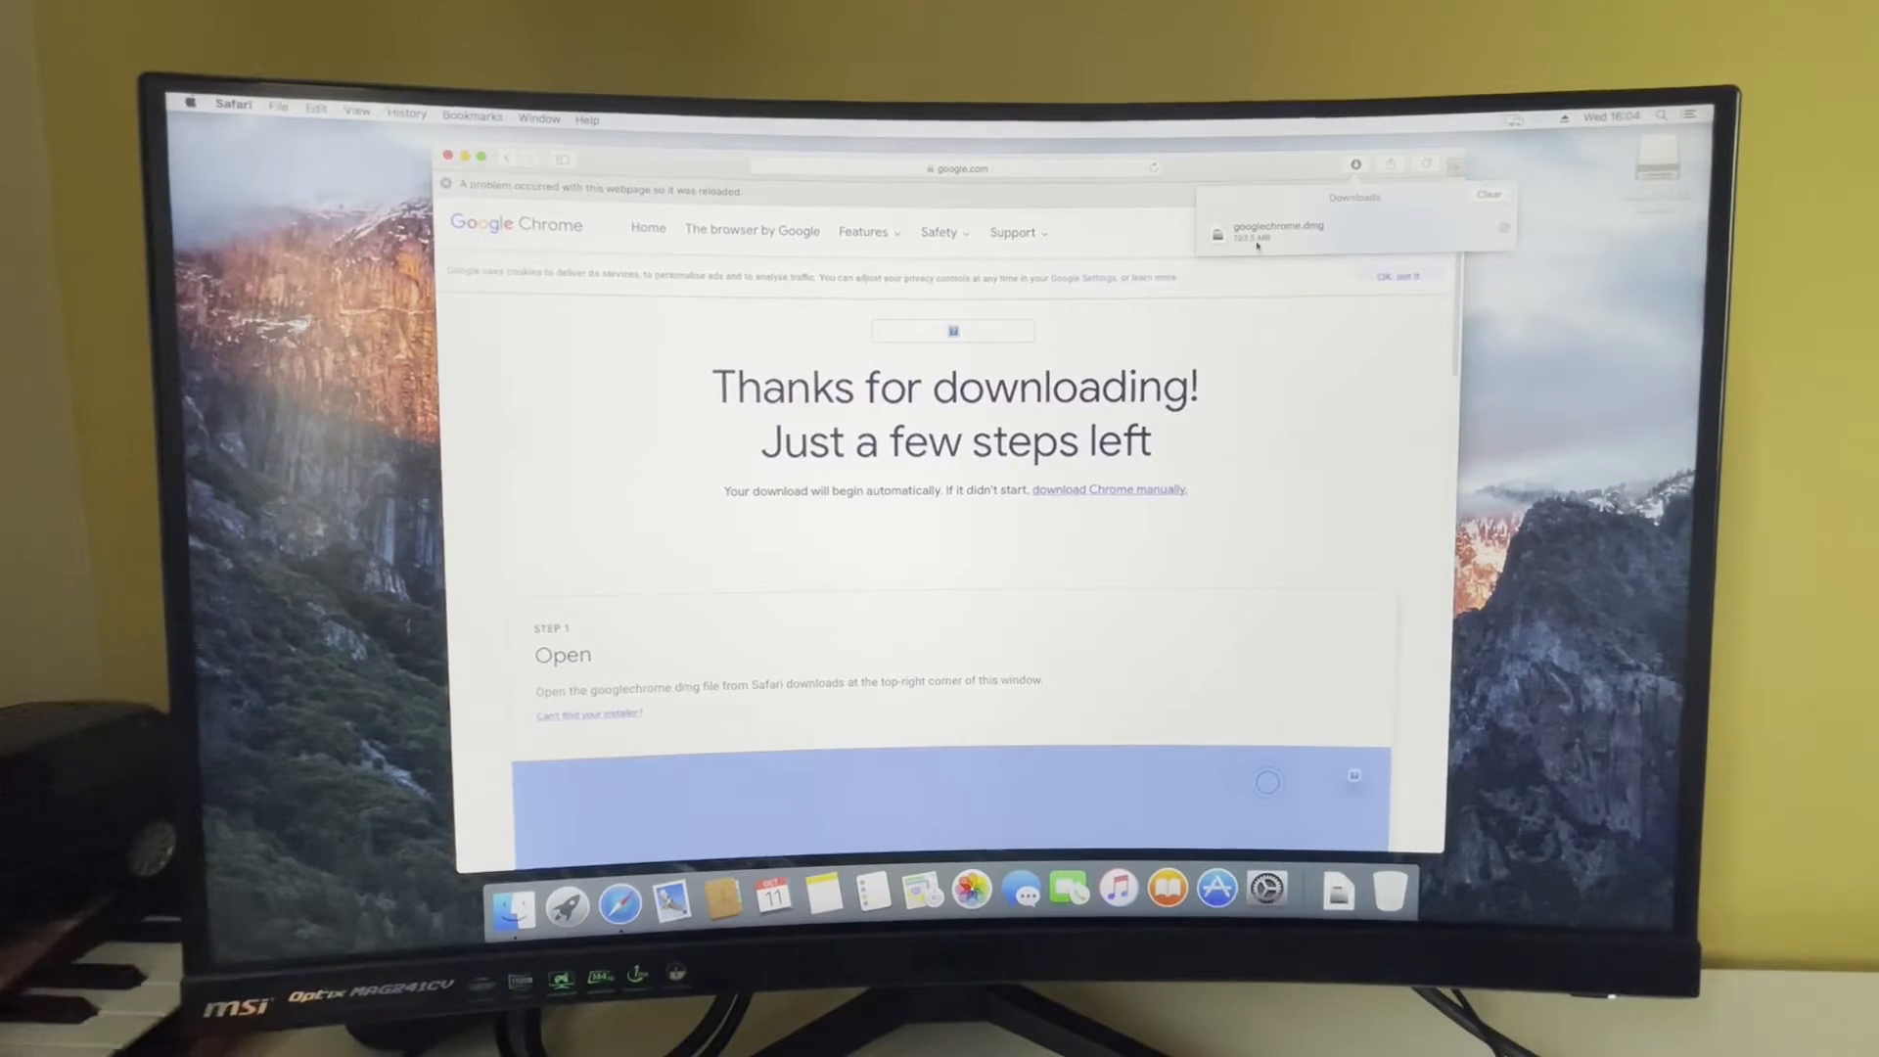
double_click(1277, 230)
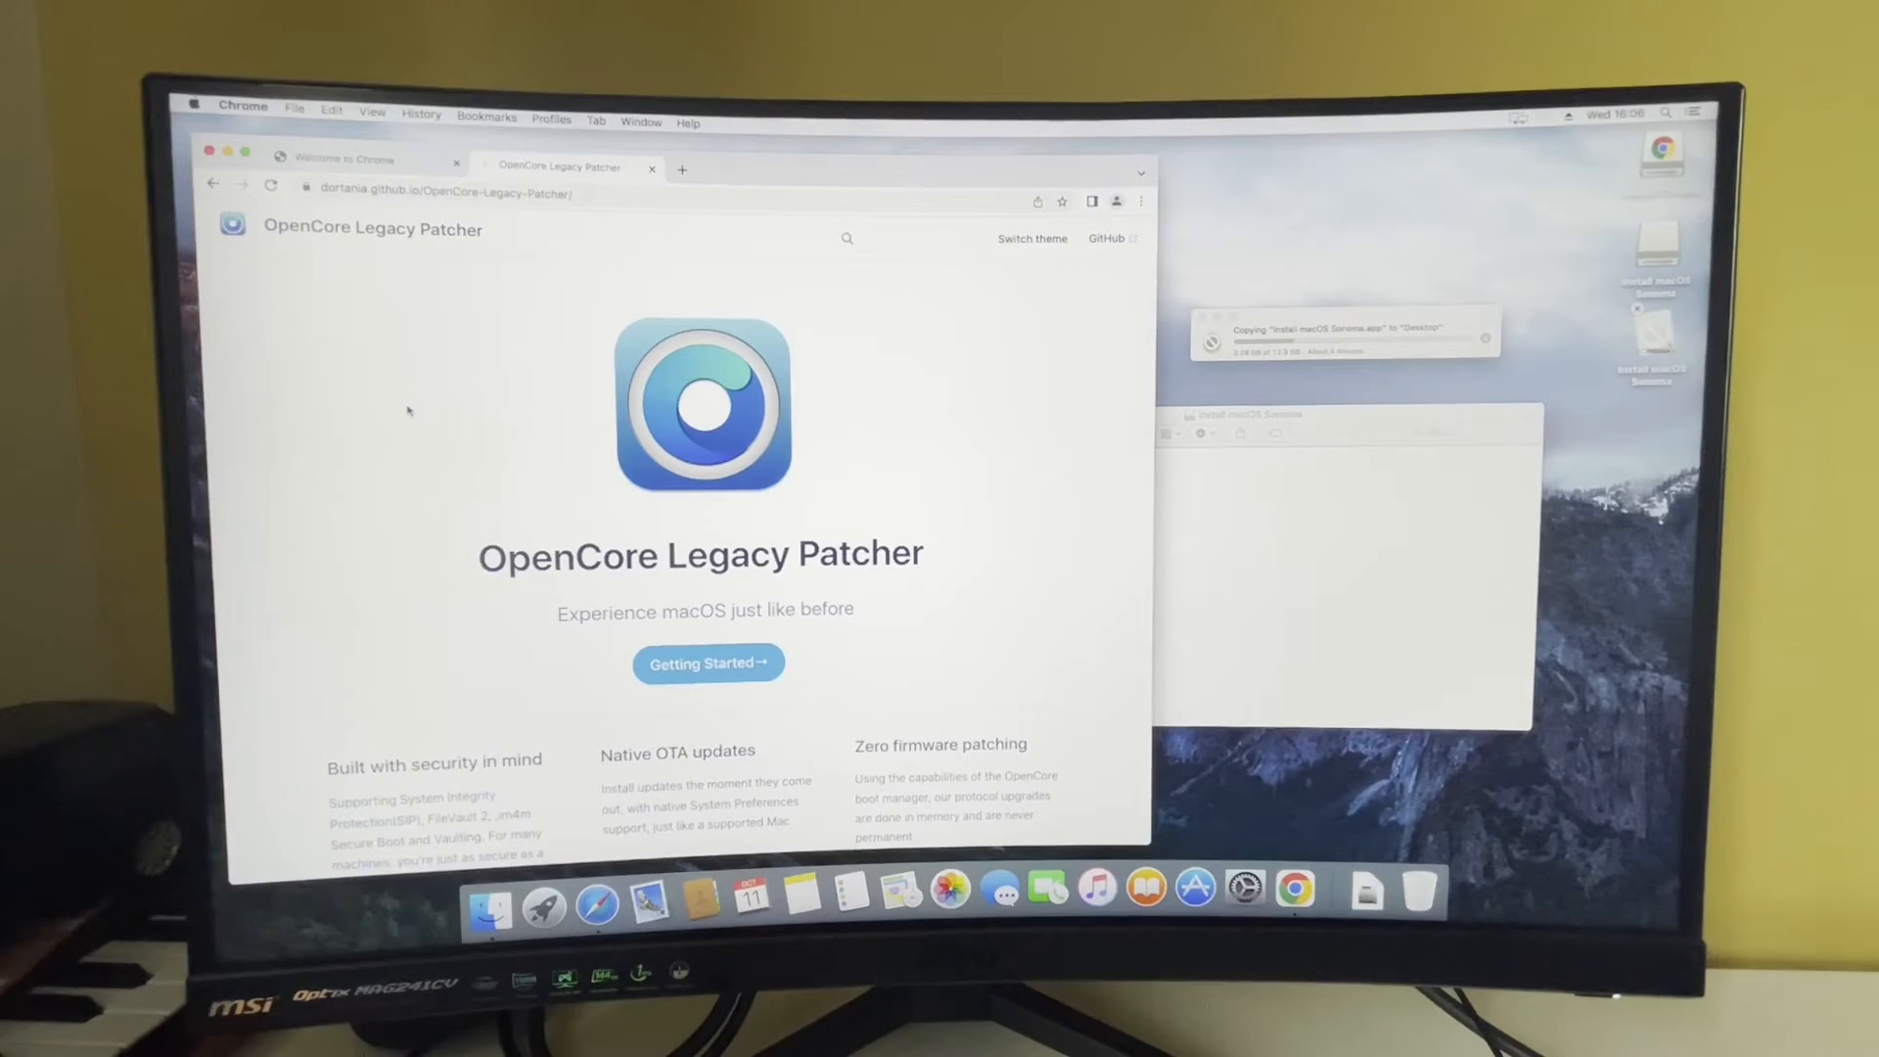
- Read Getting Started and the 'Download and build macOS Installer' page on the OCLP site
left_click(706, 664)
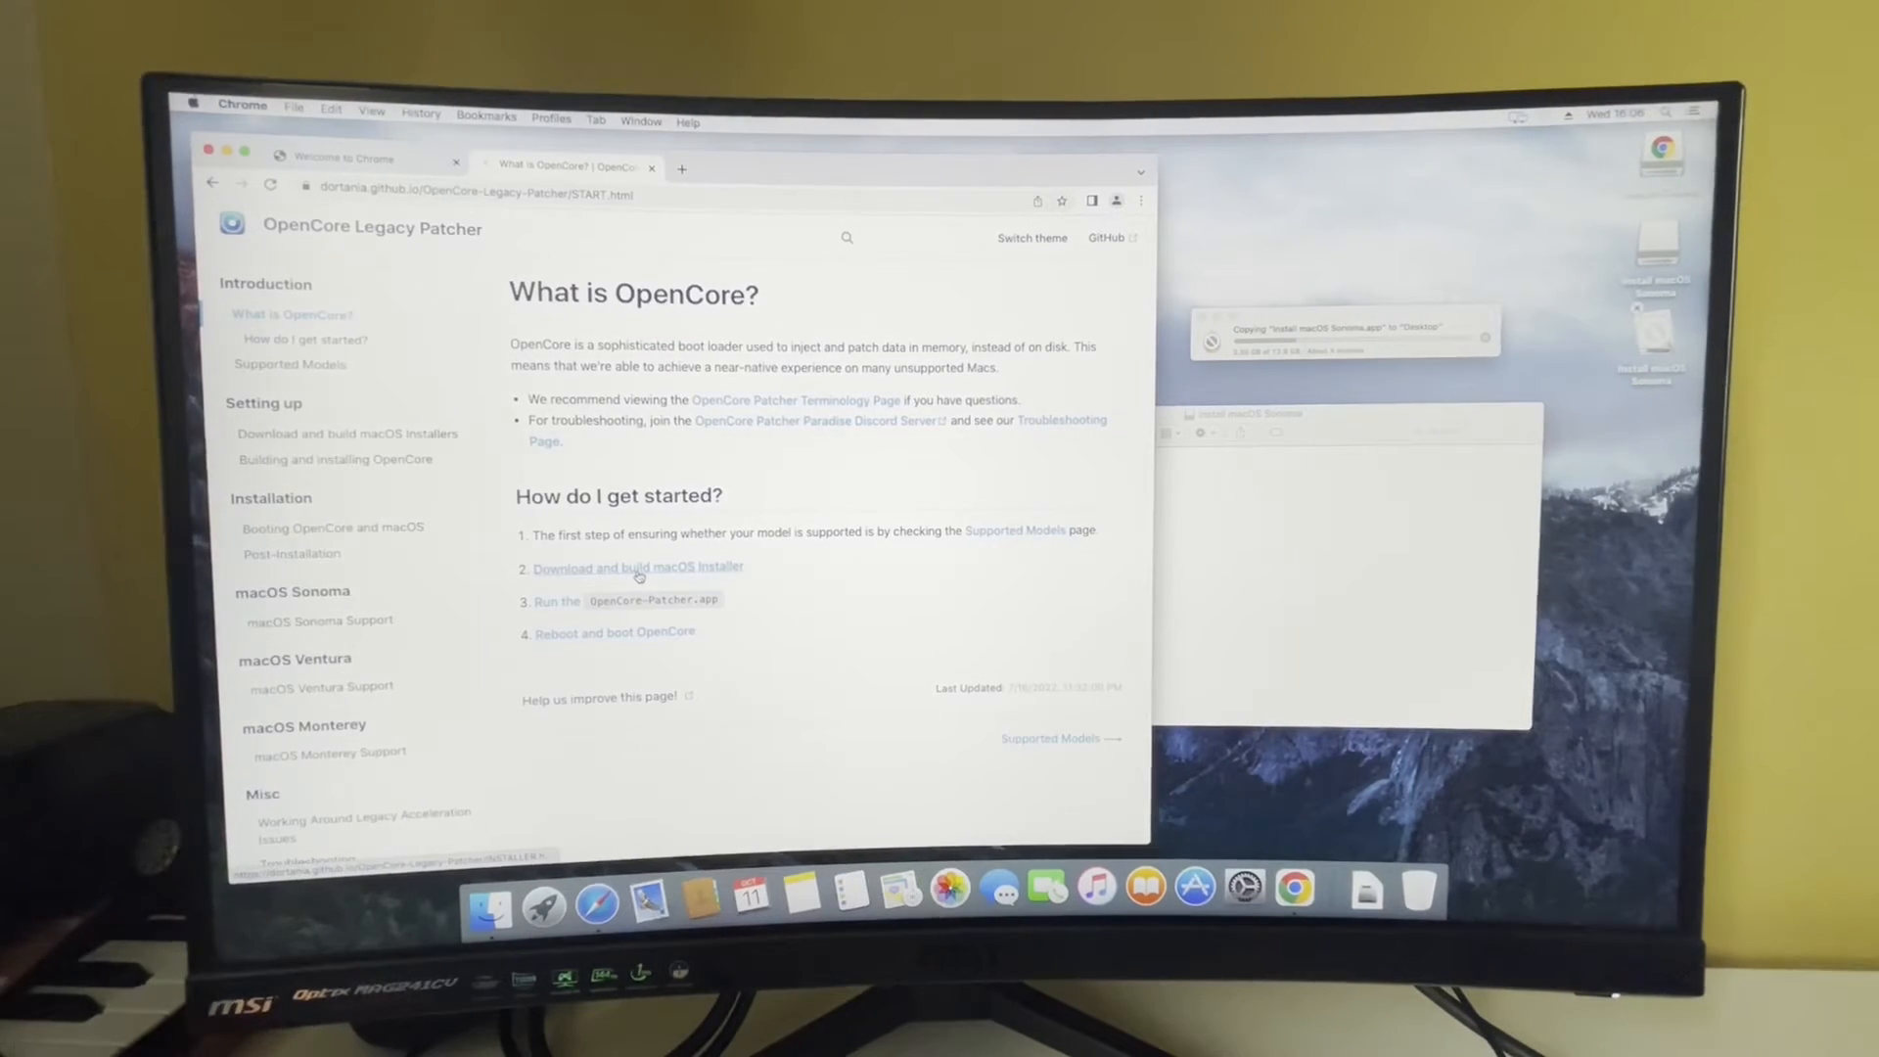
left_click(636, 567)
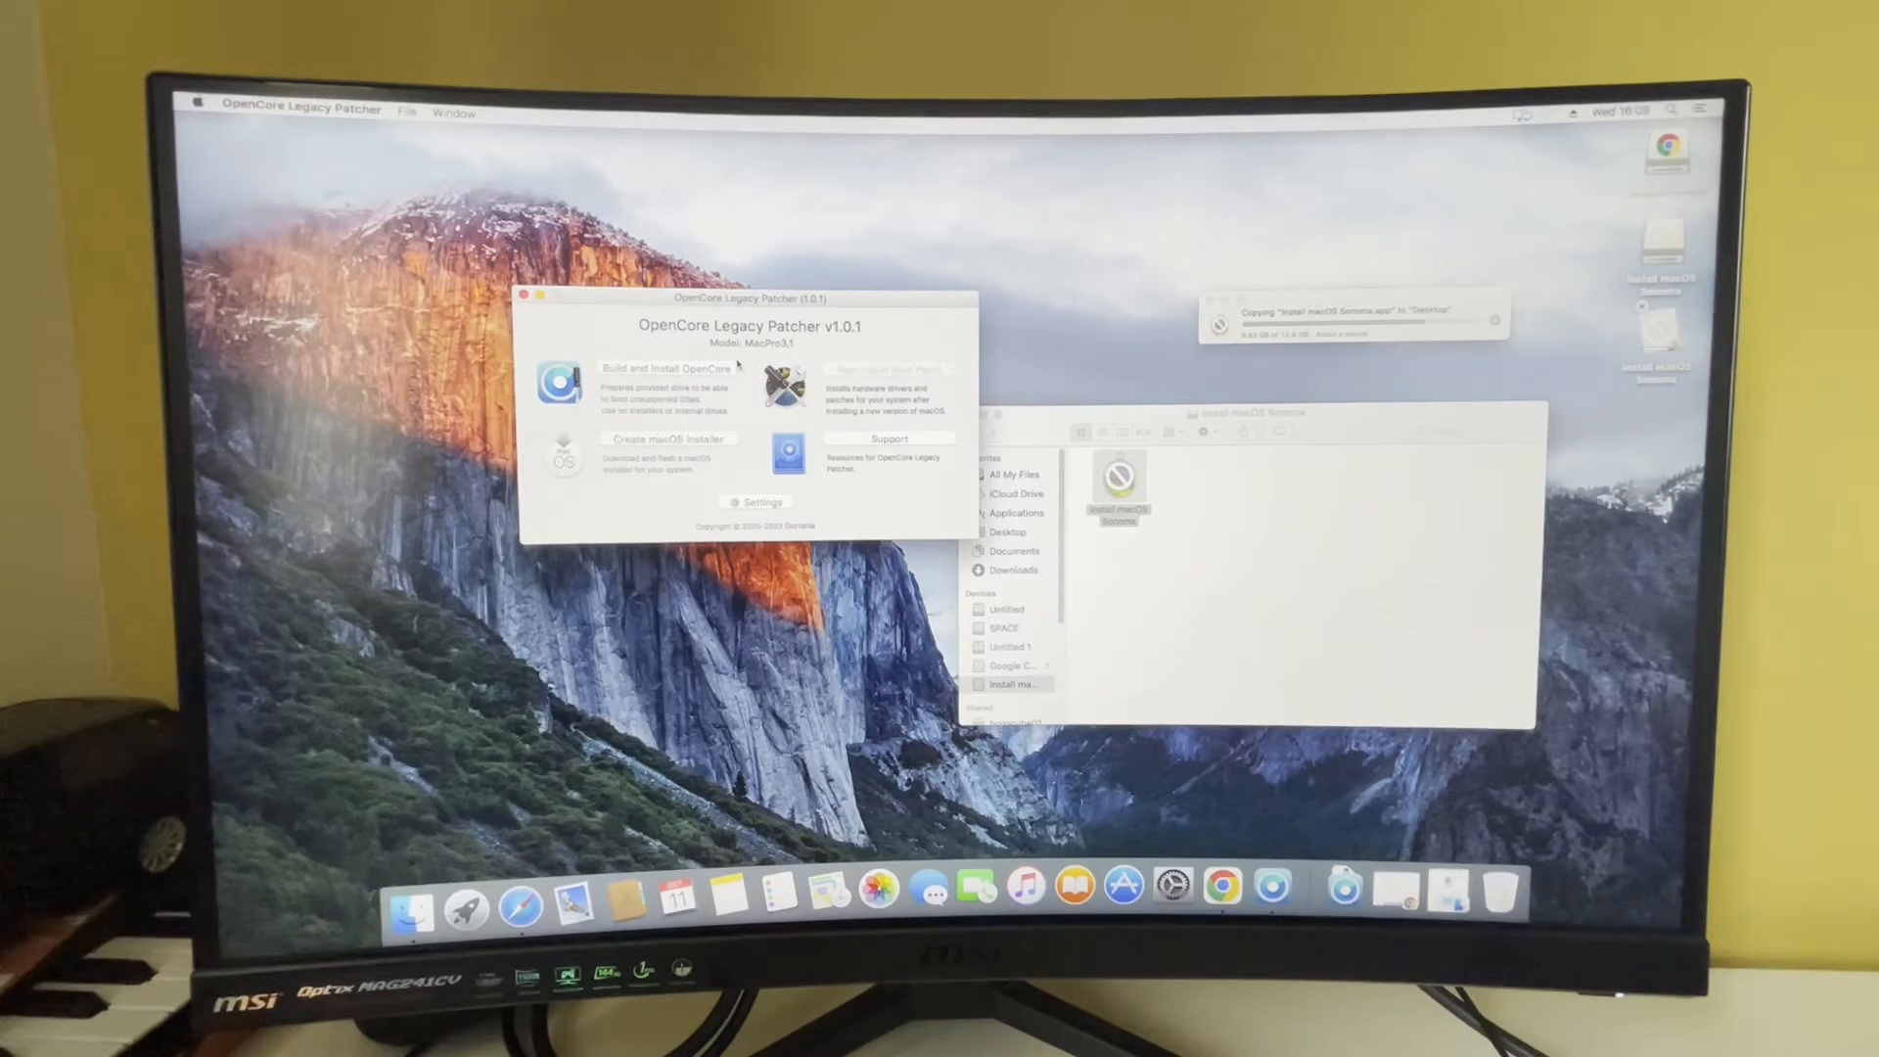
left_click(668, 439)
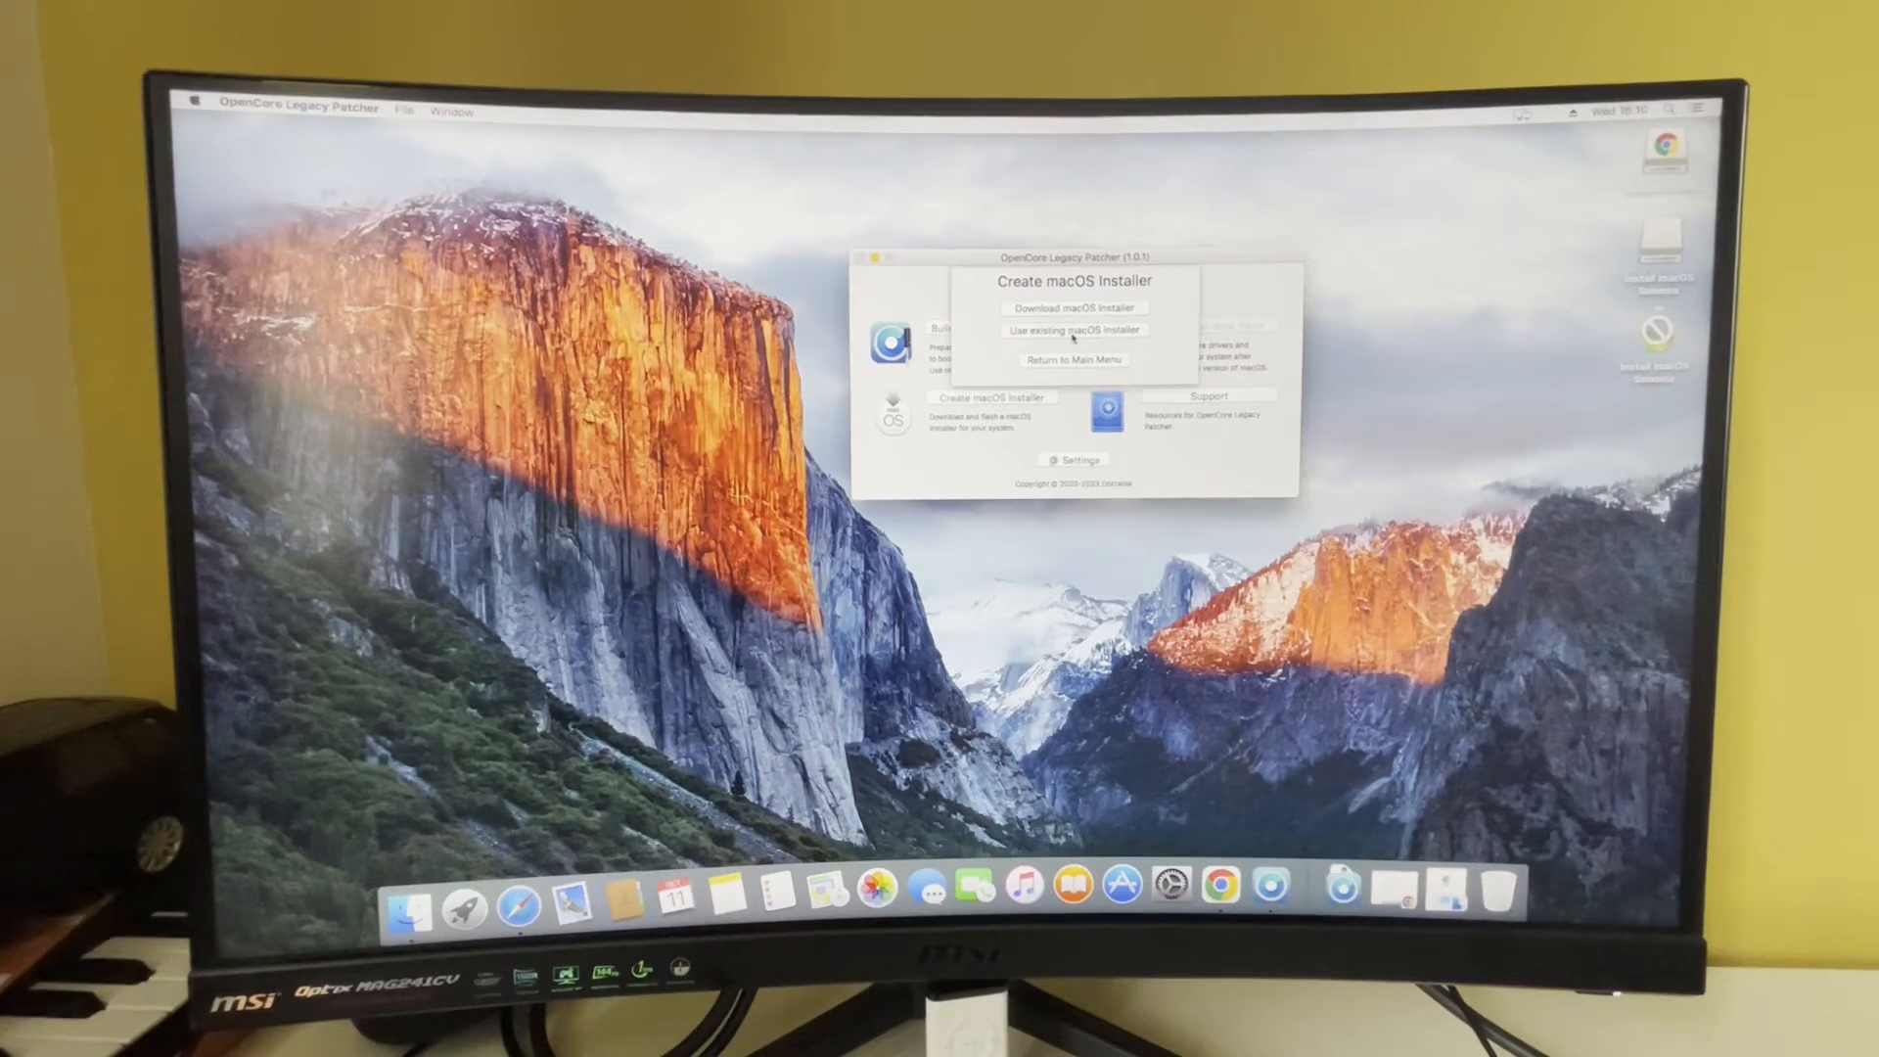
left_click(1072, 330)
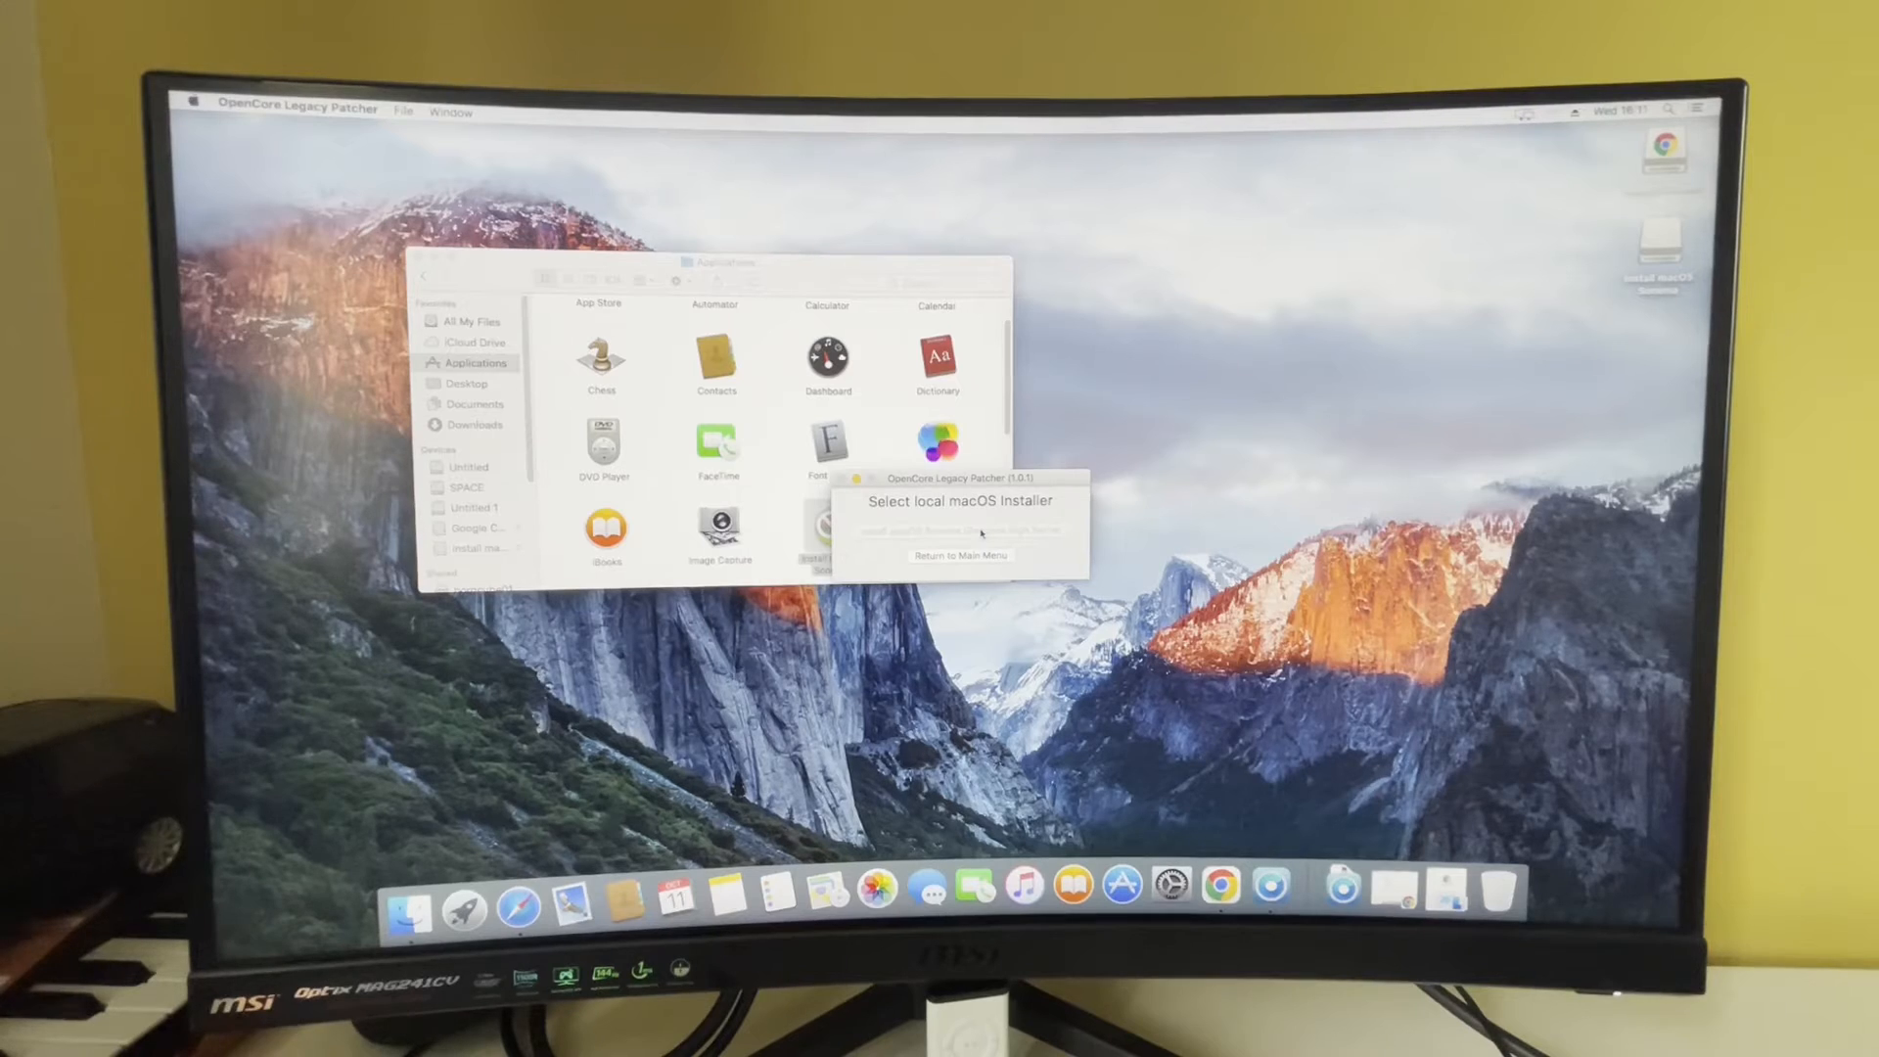
left_click(959, 530)
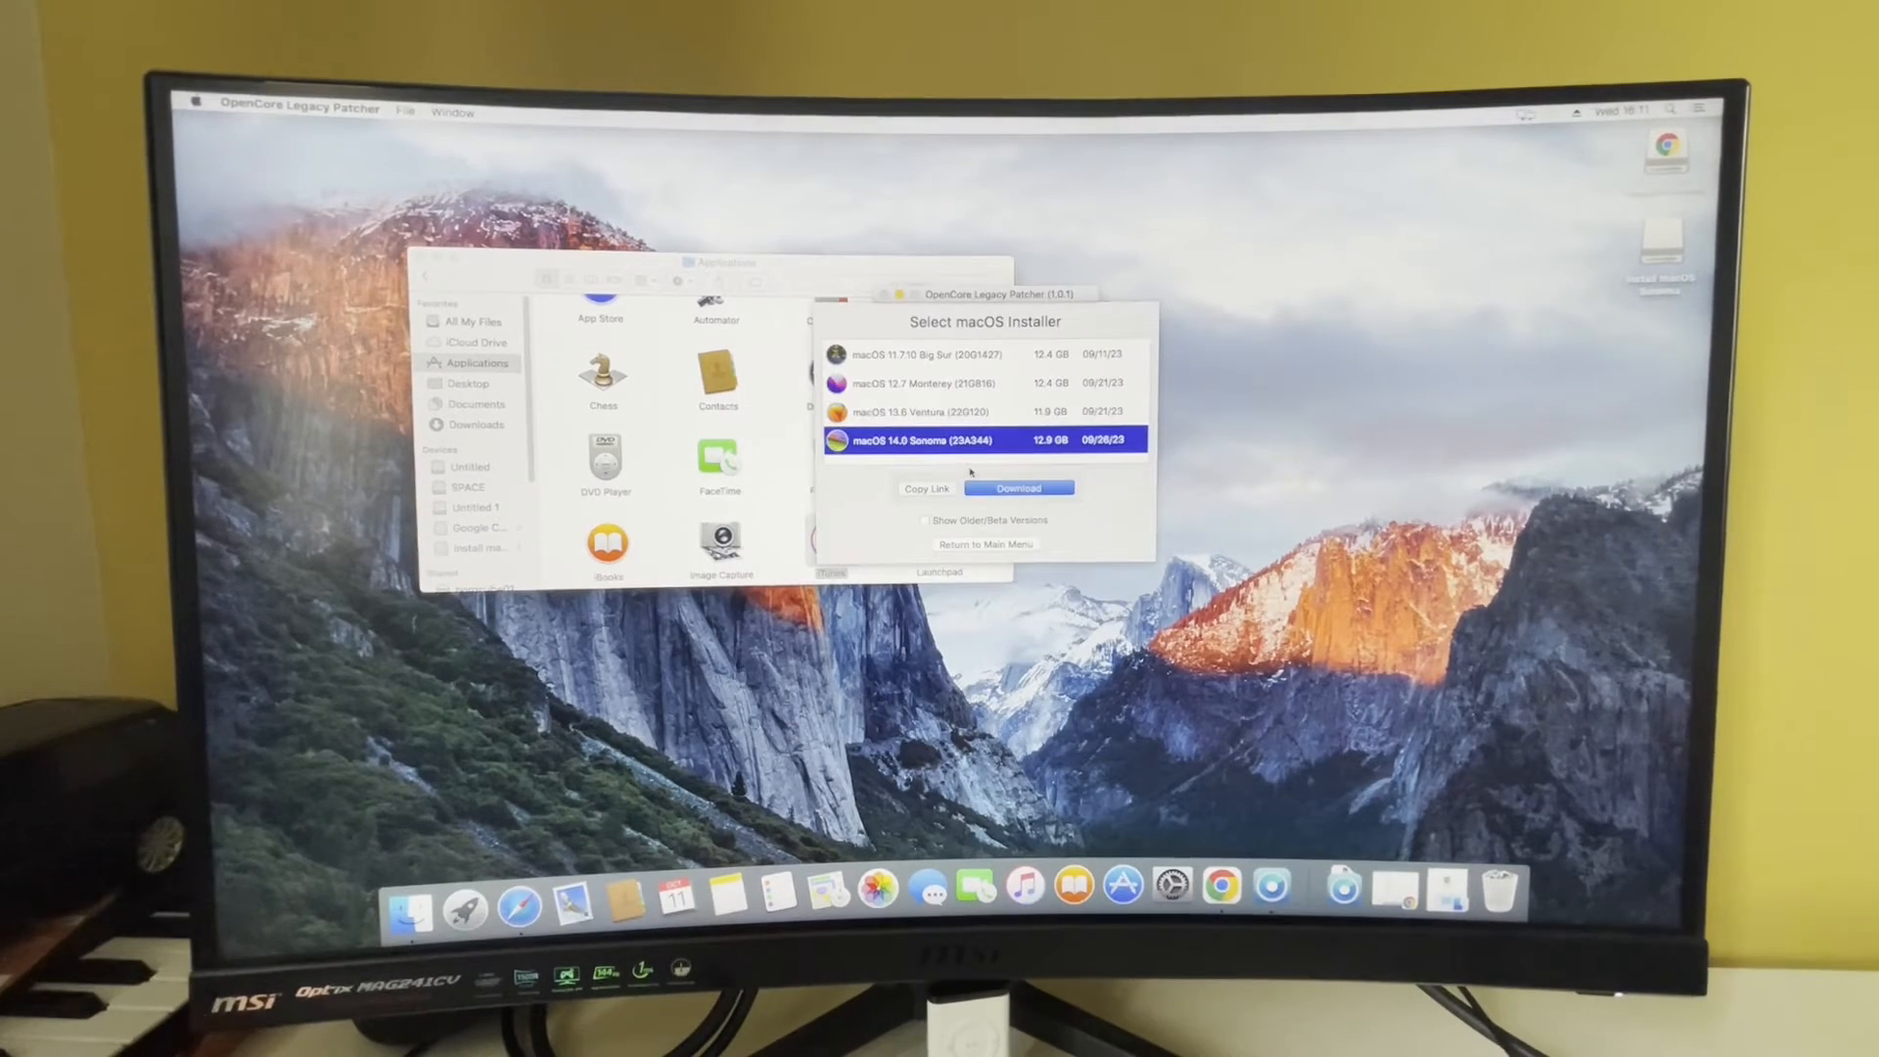
left_click(1017, 486)
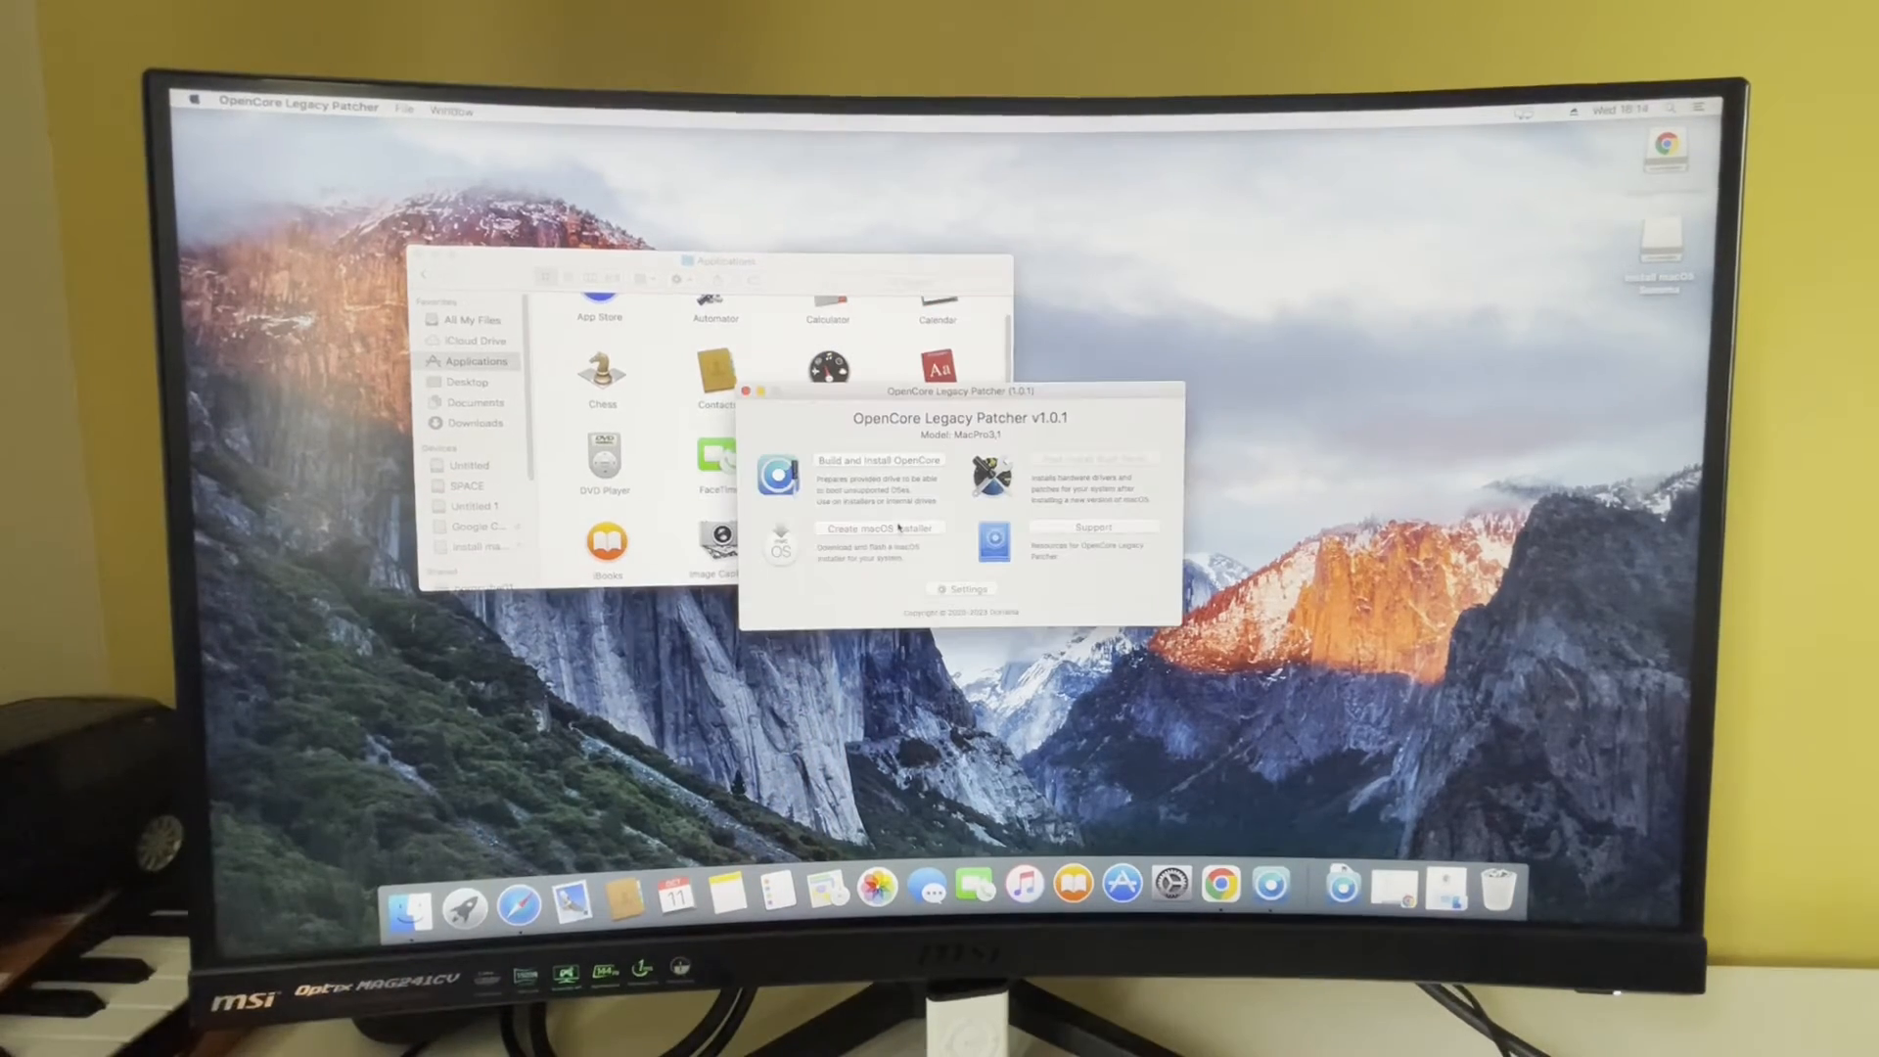
- Choose the macOS 14.0 Sonoma installer from the patcher's download list
left_click(879, 528)
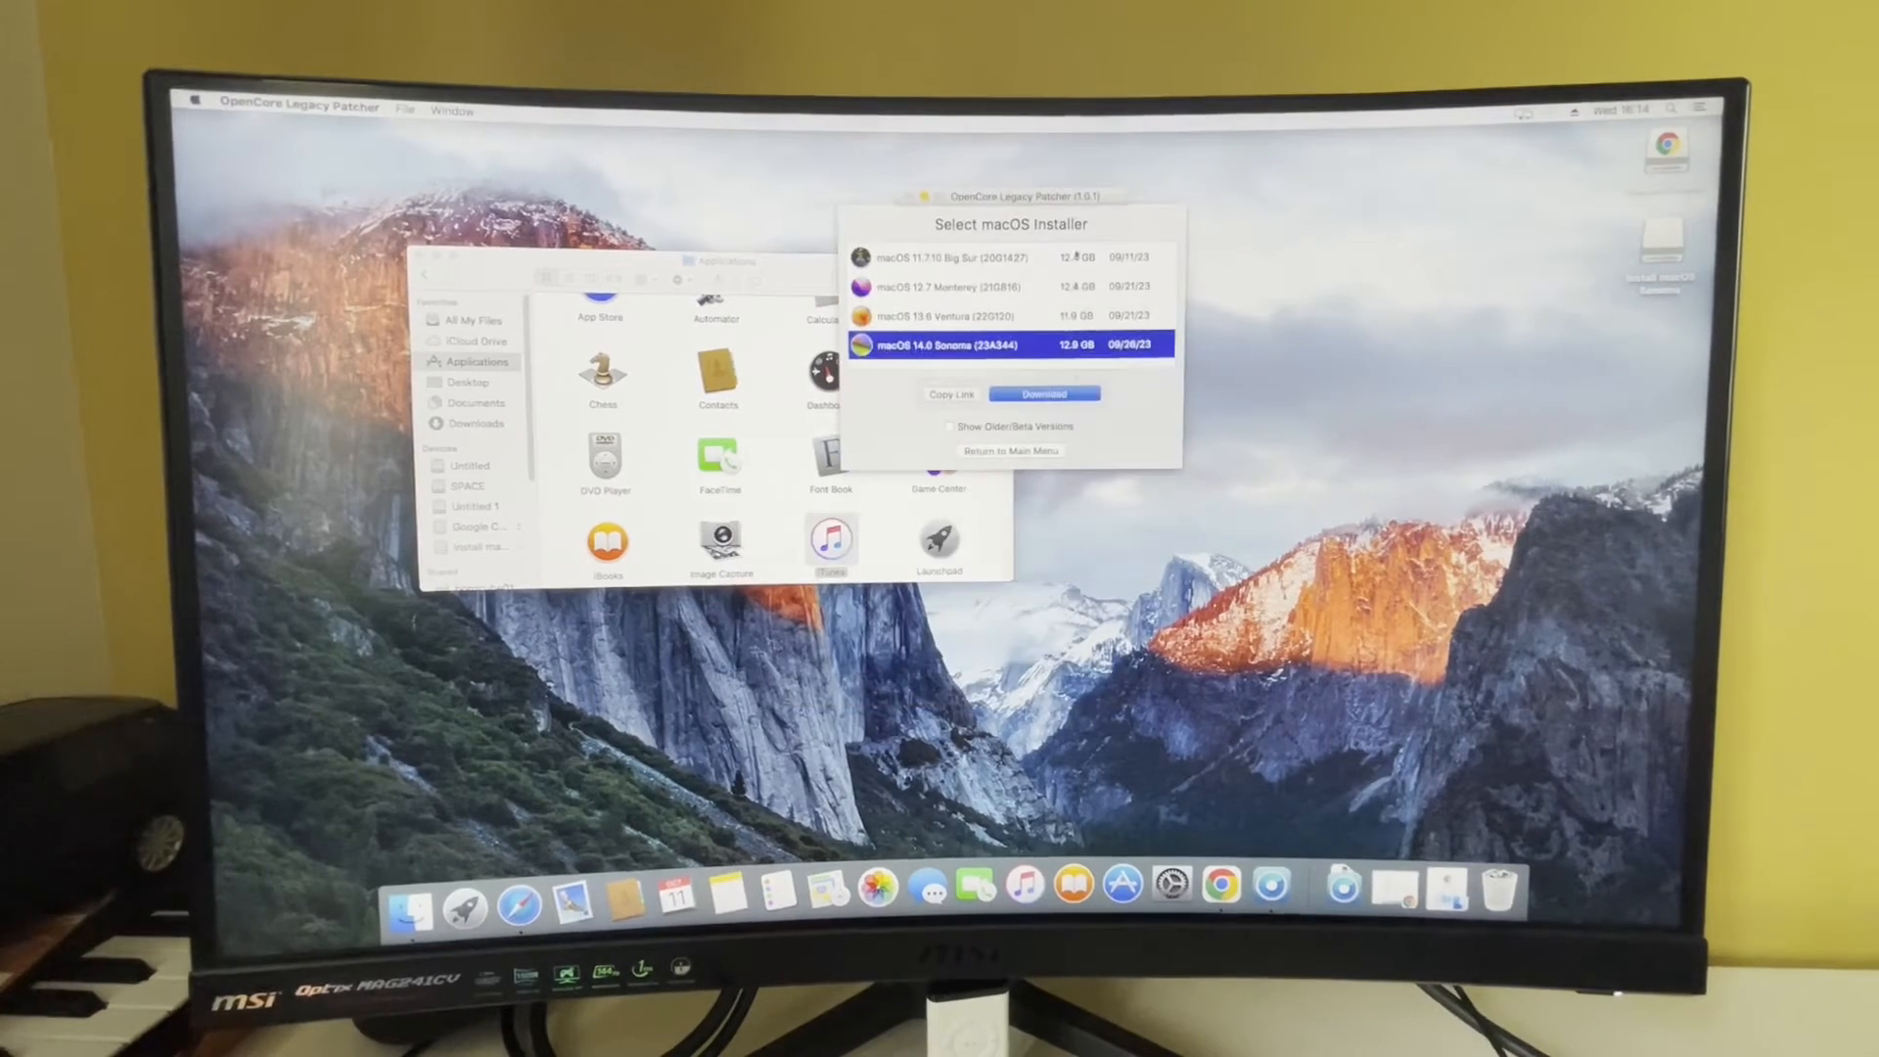
left_click(1045, 393)
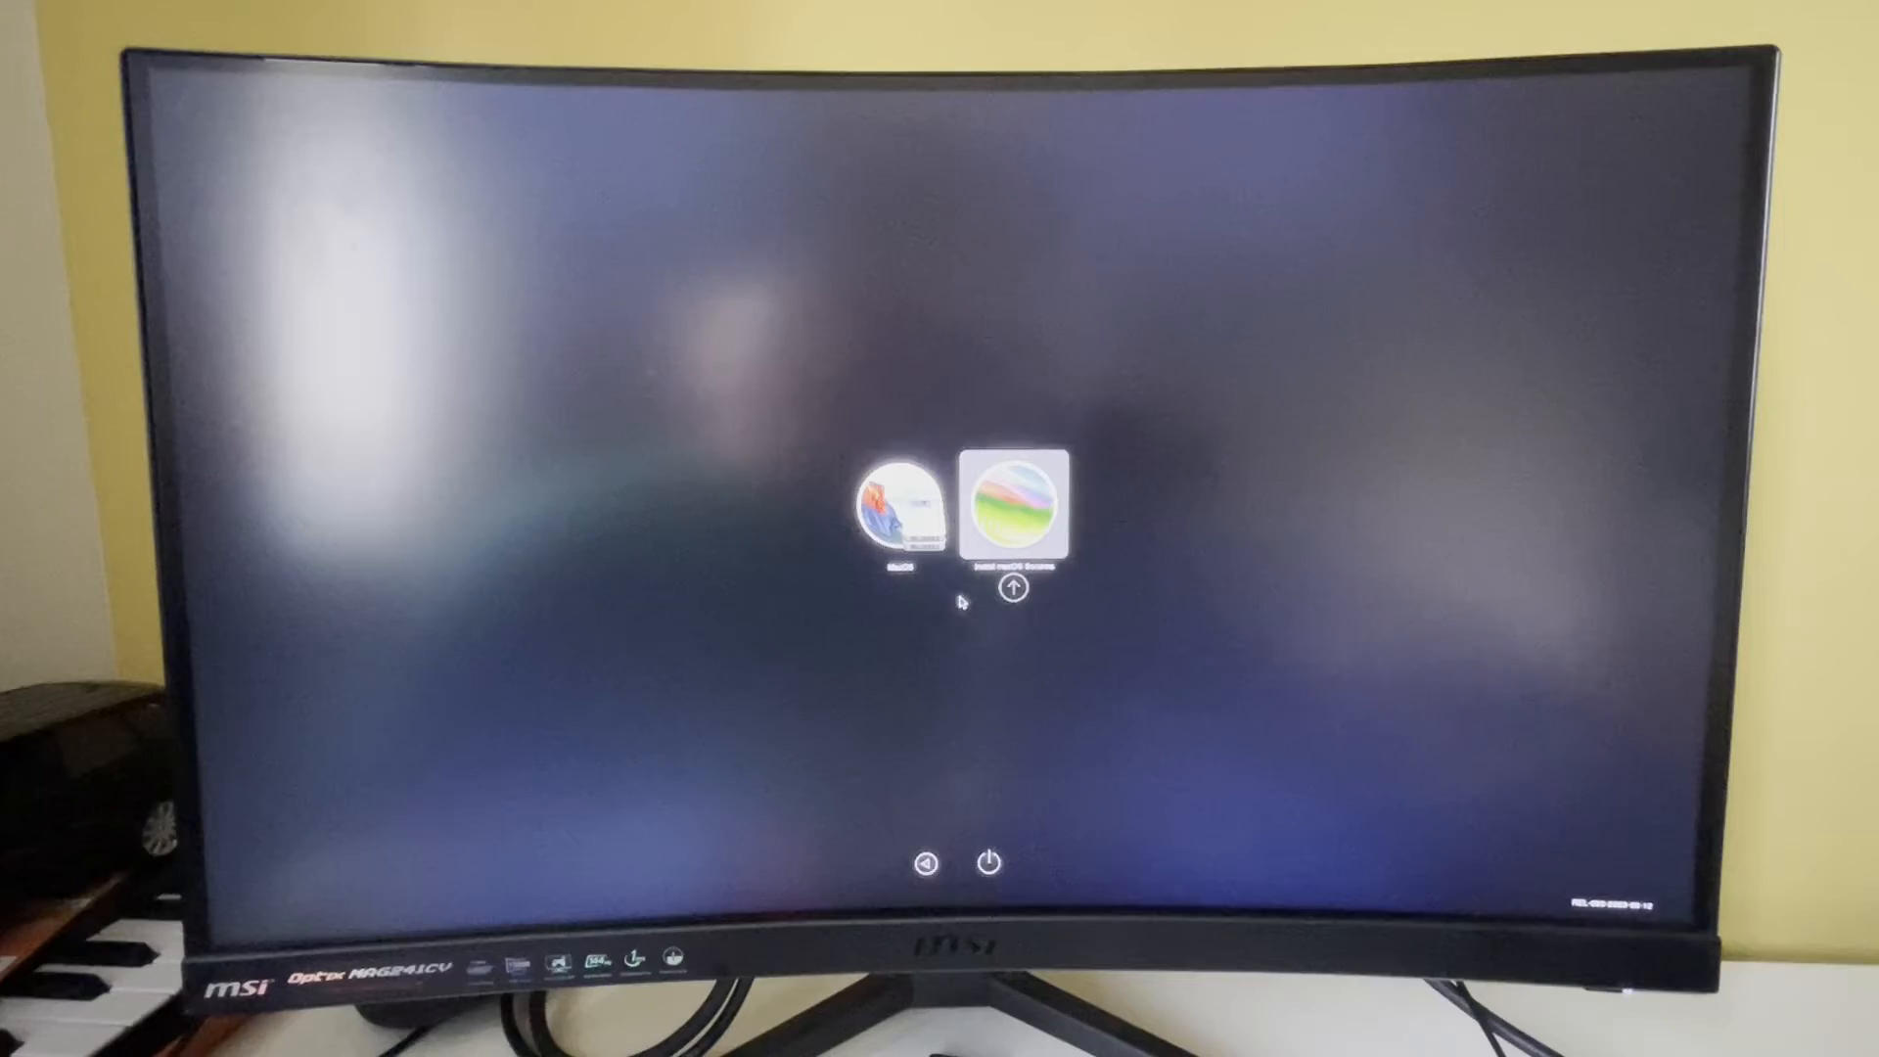
- Boot the Install macOS Sonoma entry from the OpenCore picker into recovery
left_click(897, 503)
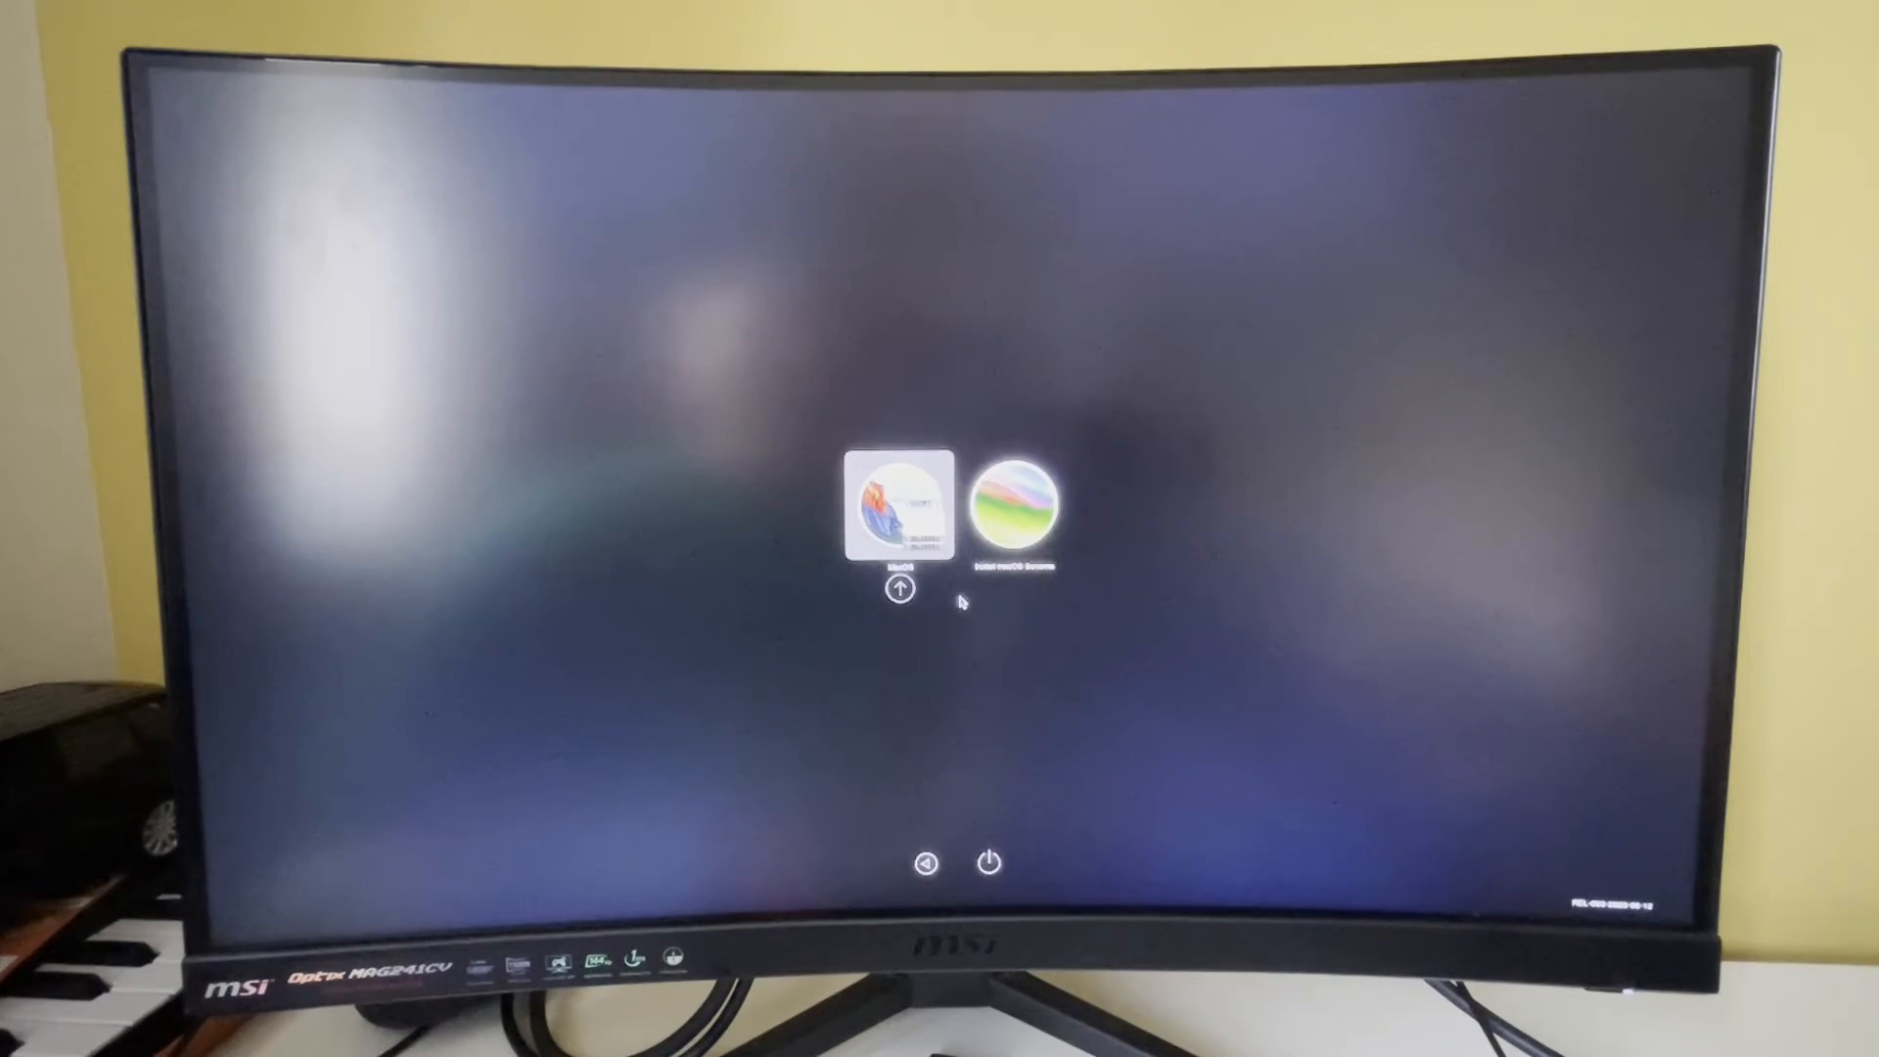
key("right")
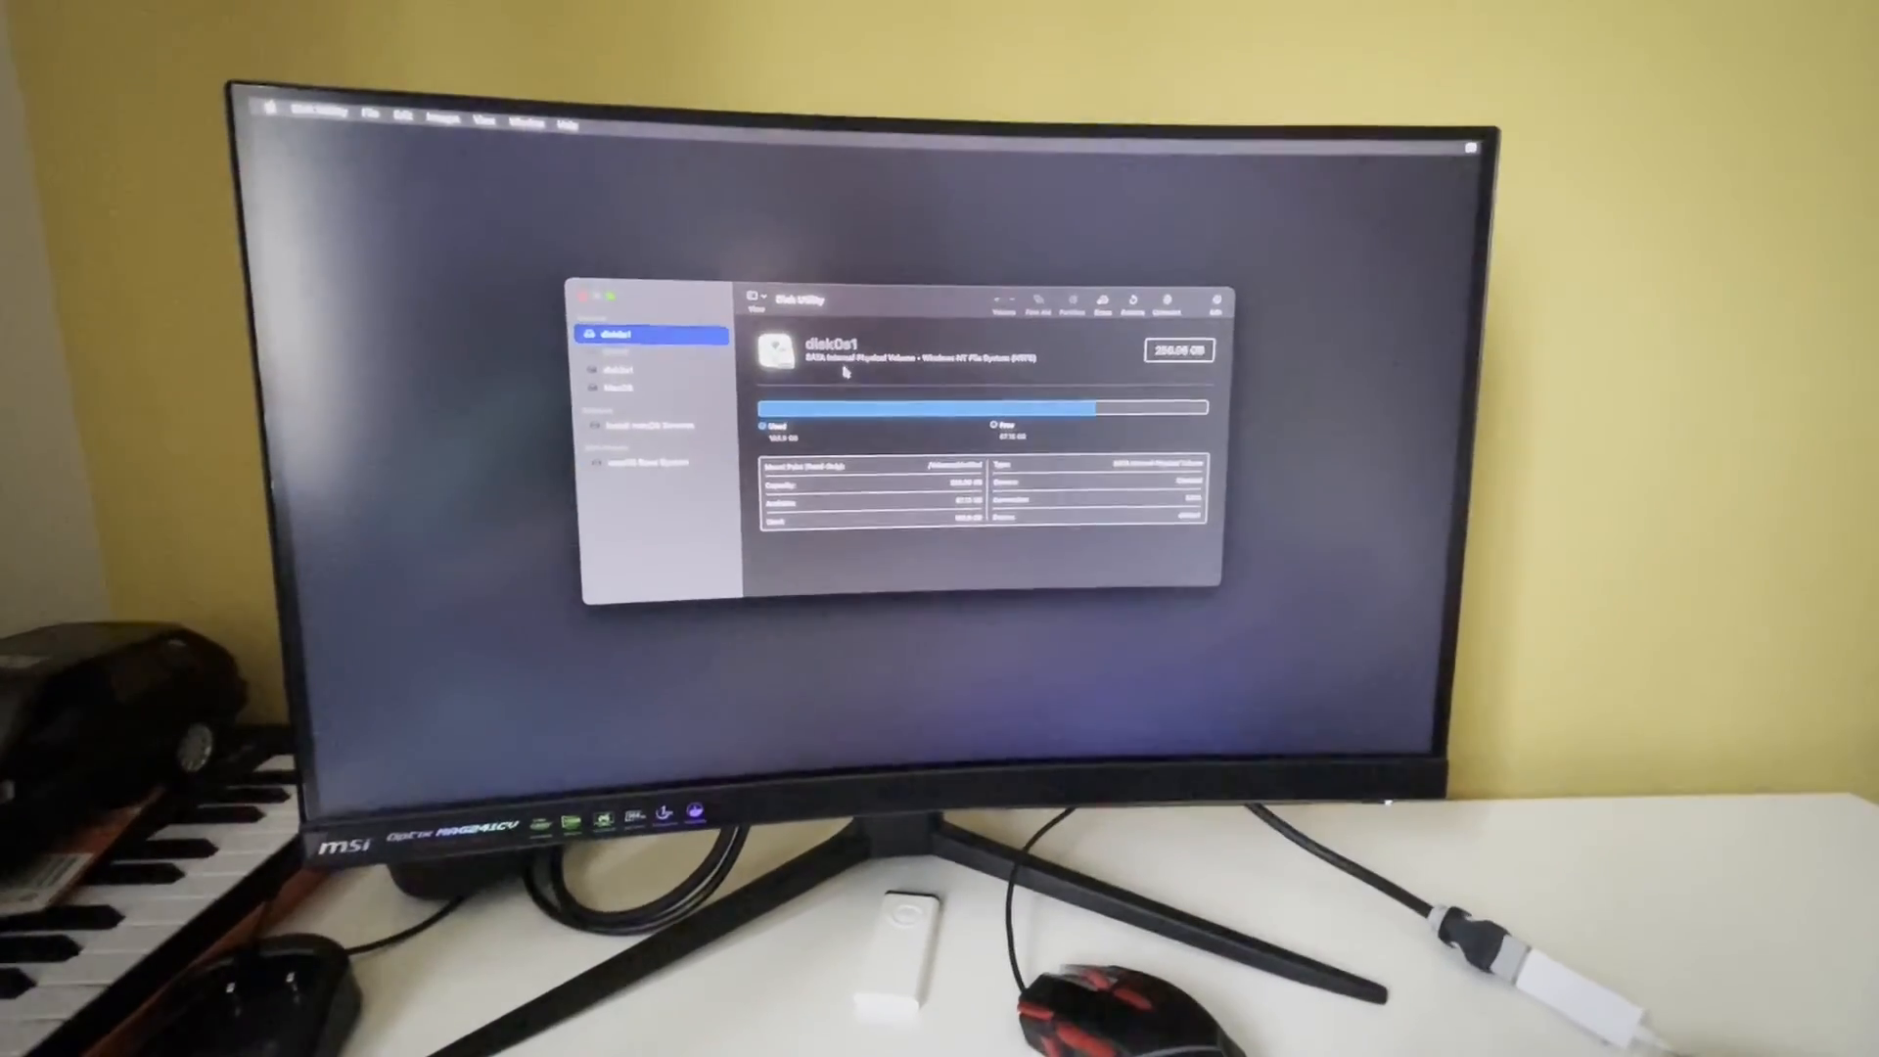
- Inspect the disk2s1 and MacOS volumes in Disk Utility, then quit to the recovery menu
left_click(624, 369)
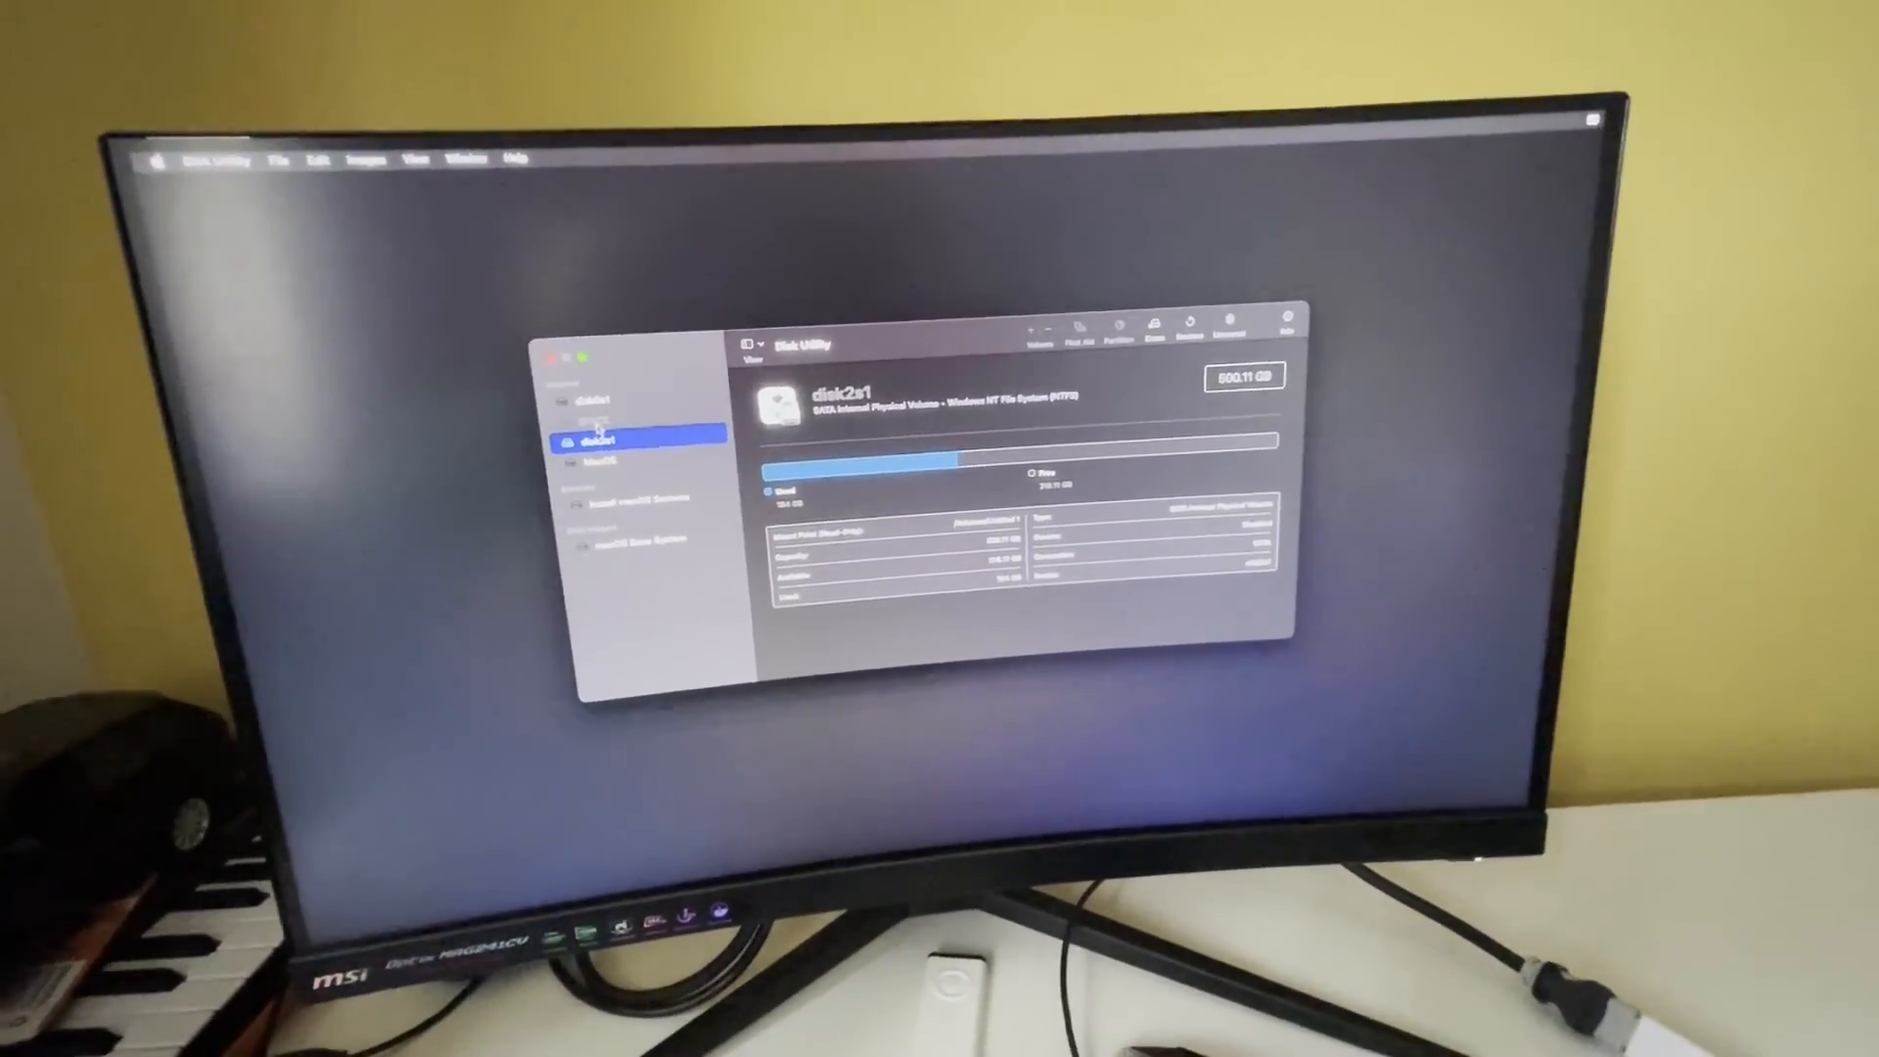
left_click(576, 461)
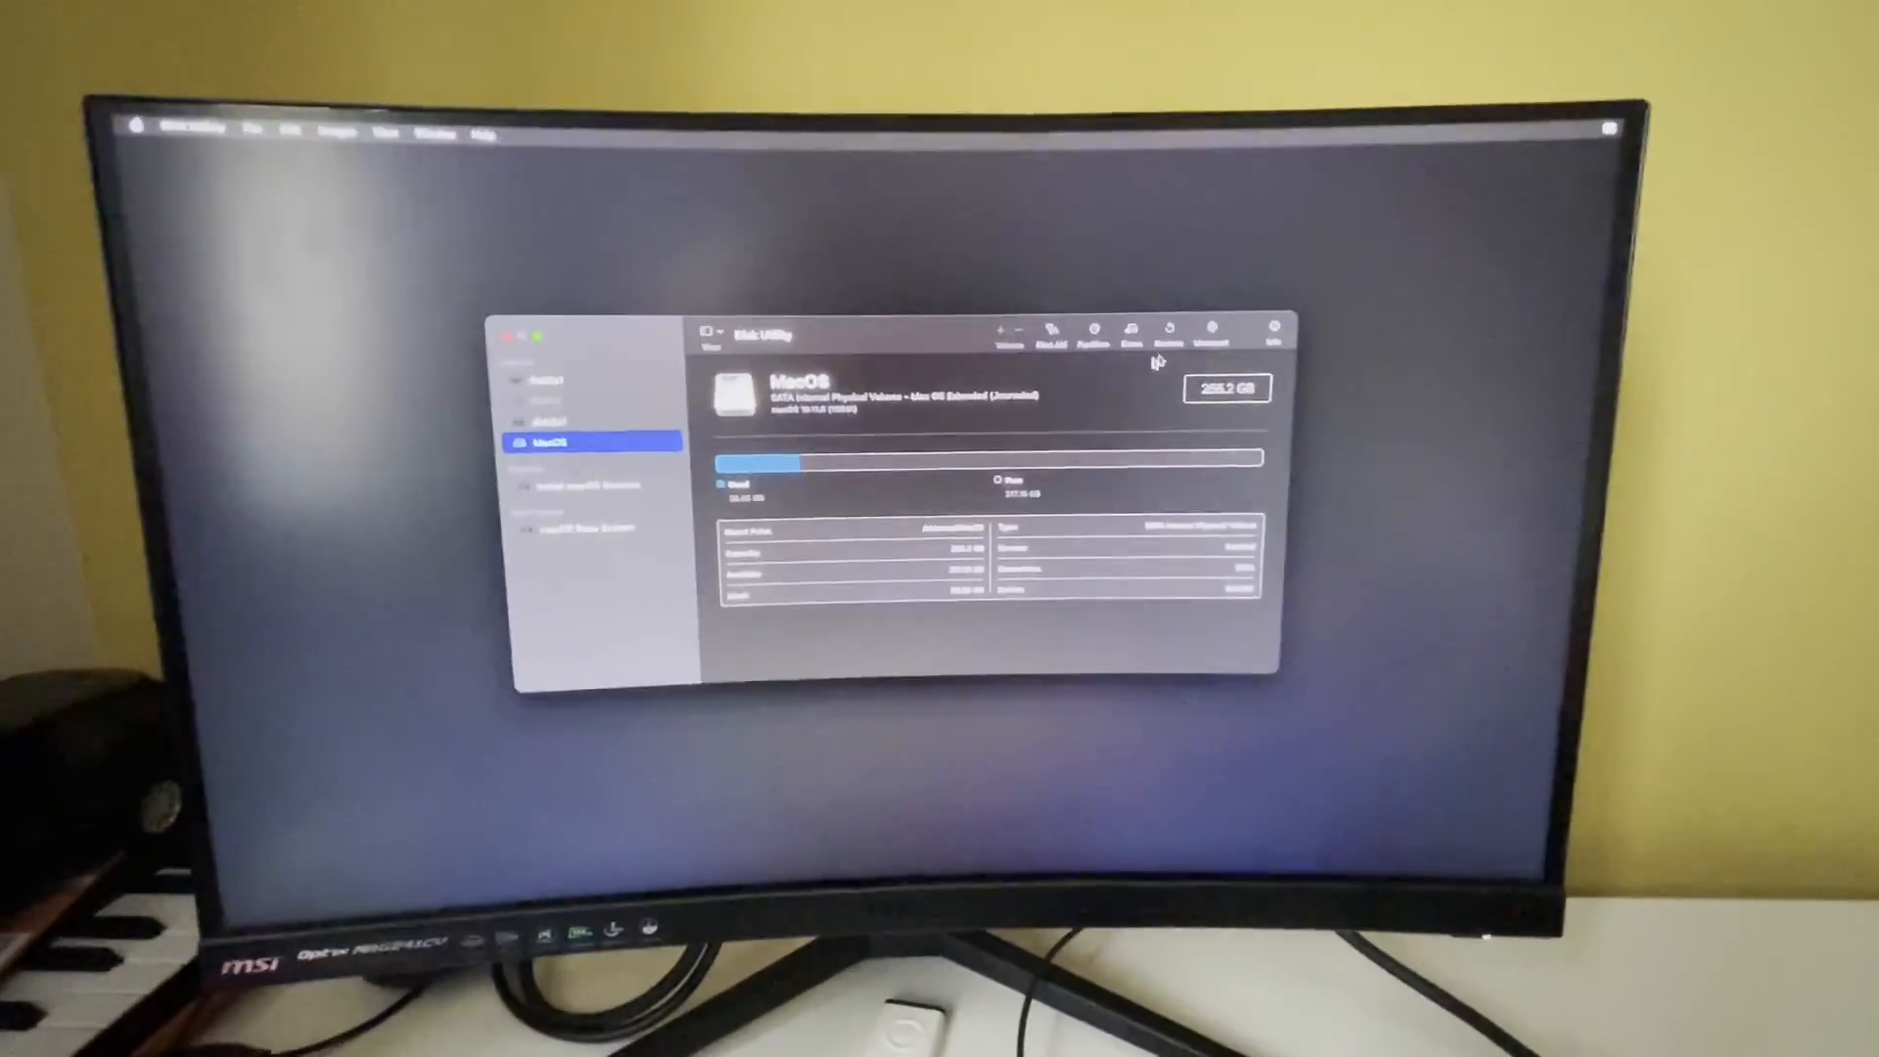
left_click(1130, 335)
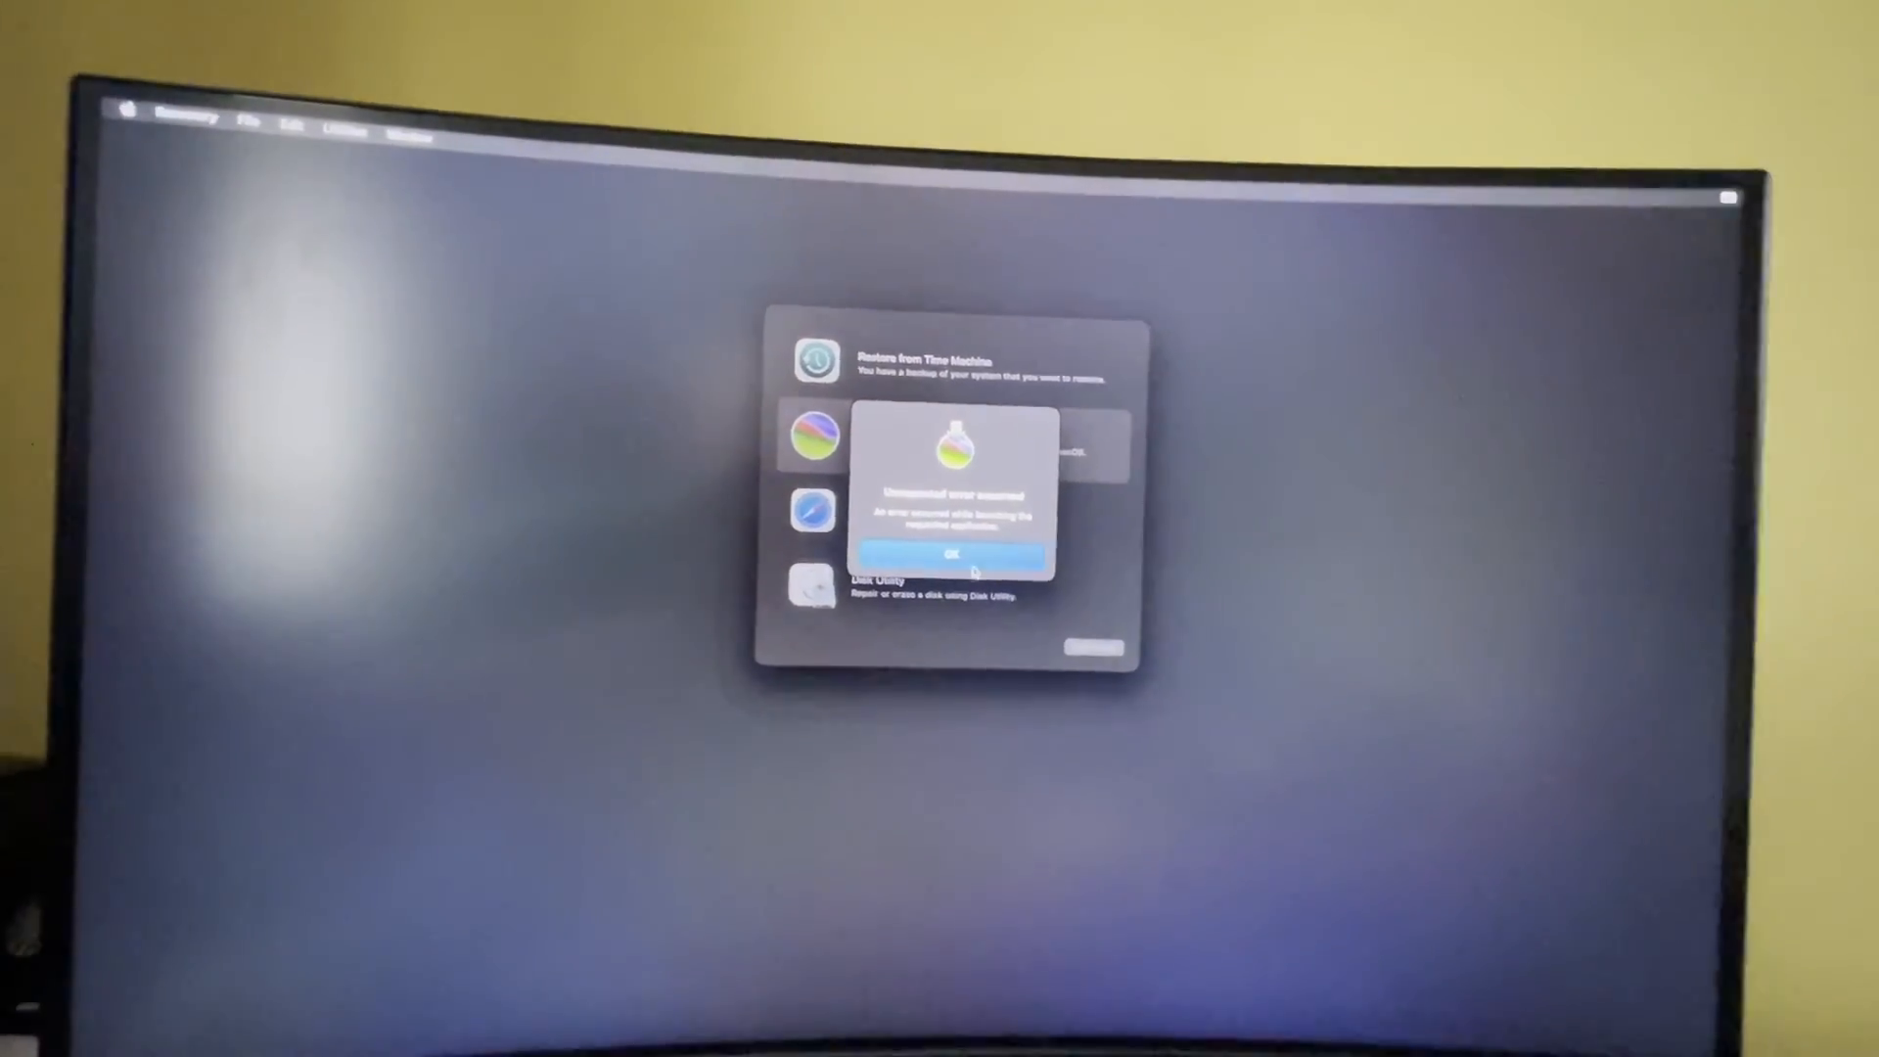
- Dismiss the 'Unexpected error' alert, retry Install macOS Sonoma, and dismiss it again with the Installer Log open
left_click(952, 554)
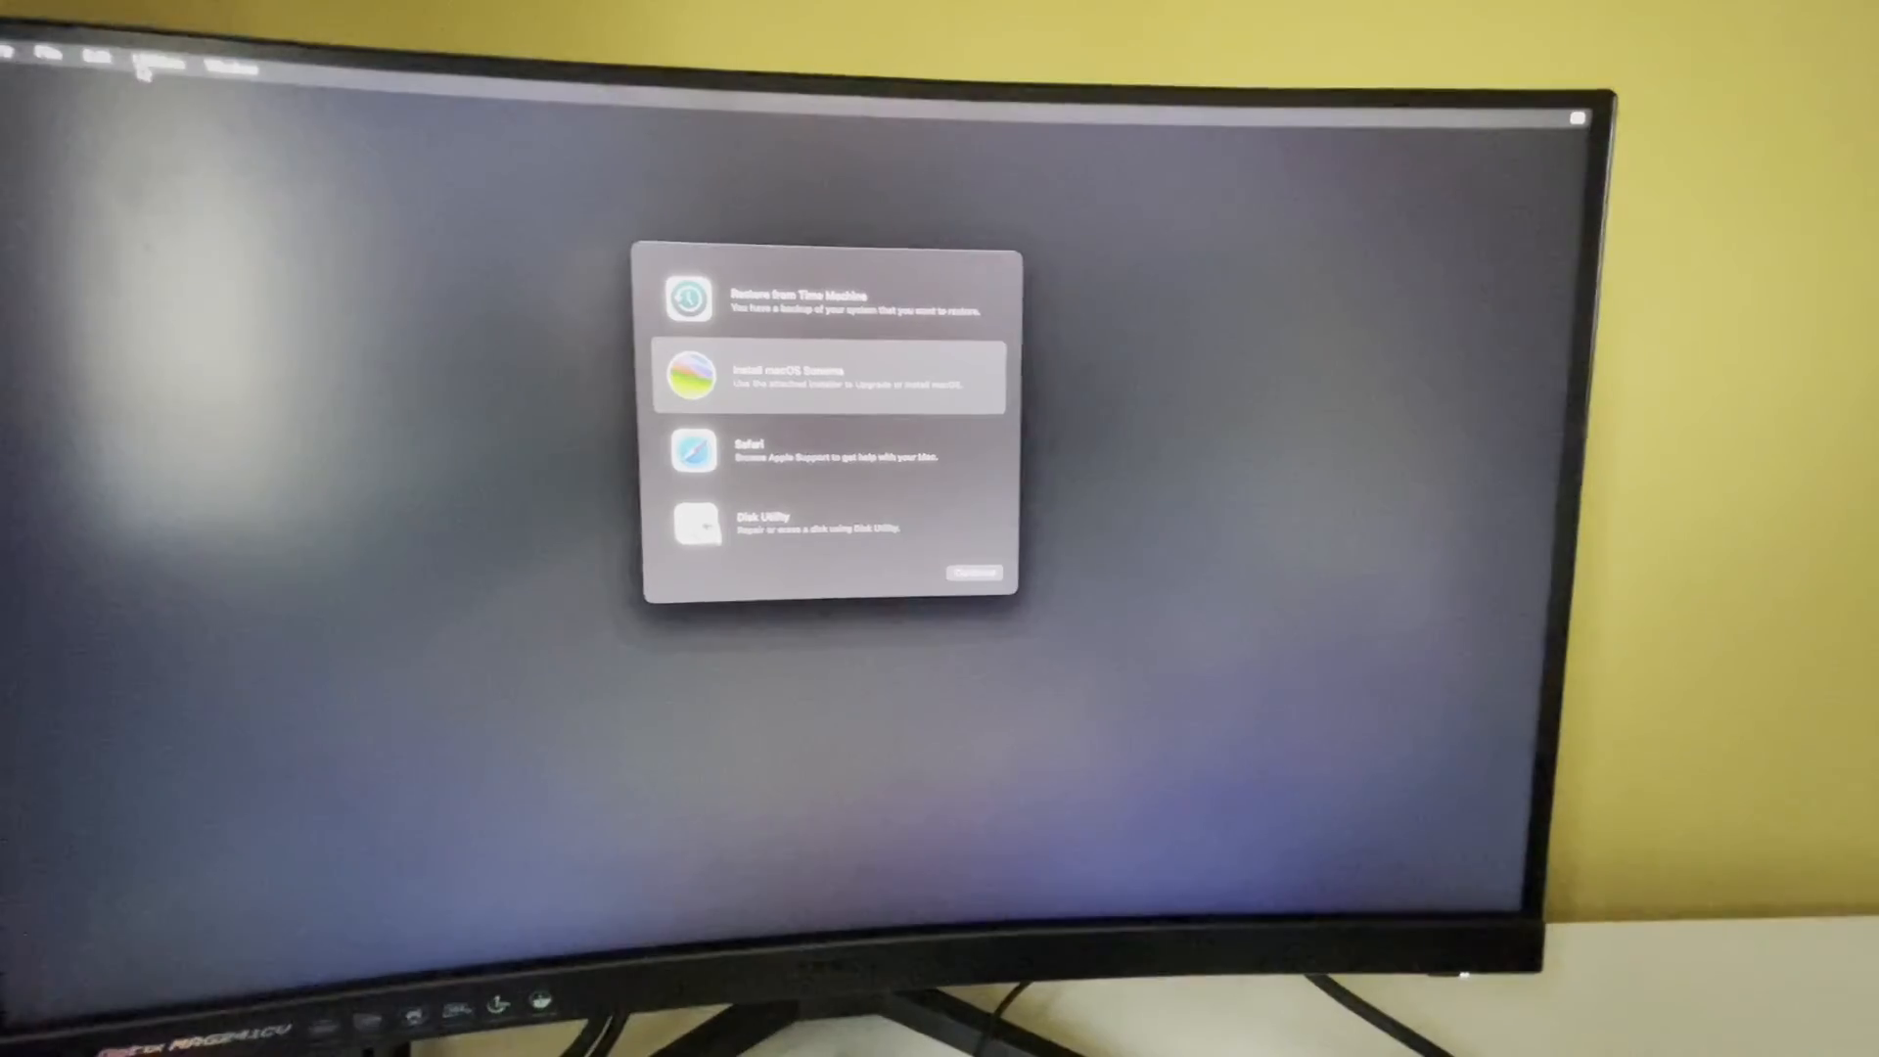
left_click(98, 58)
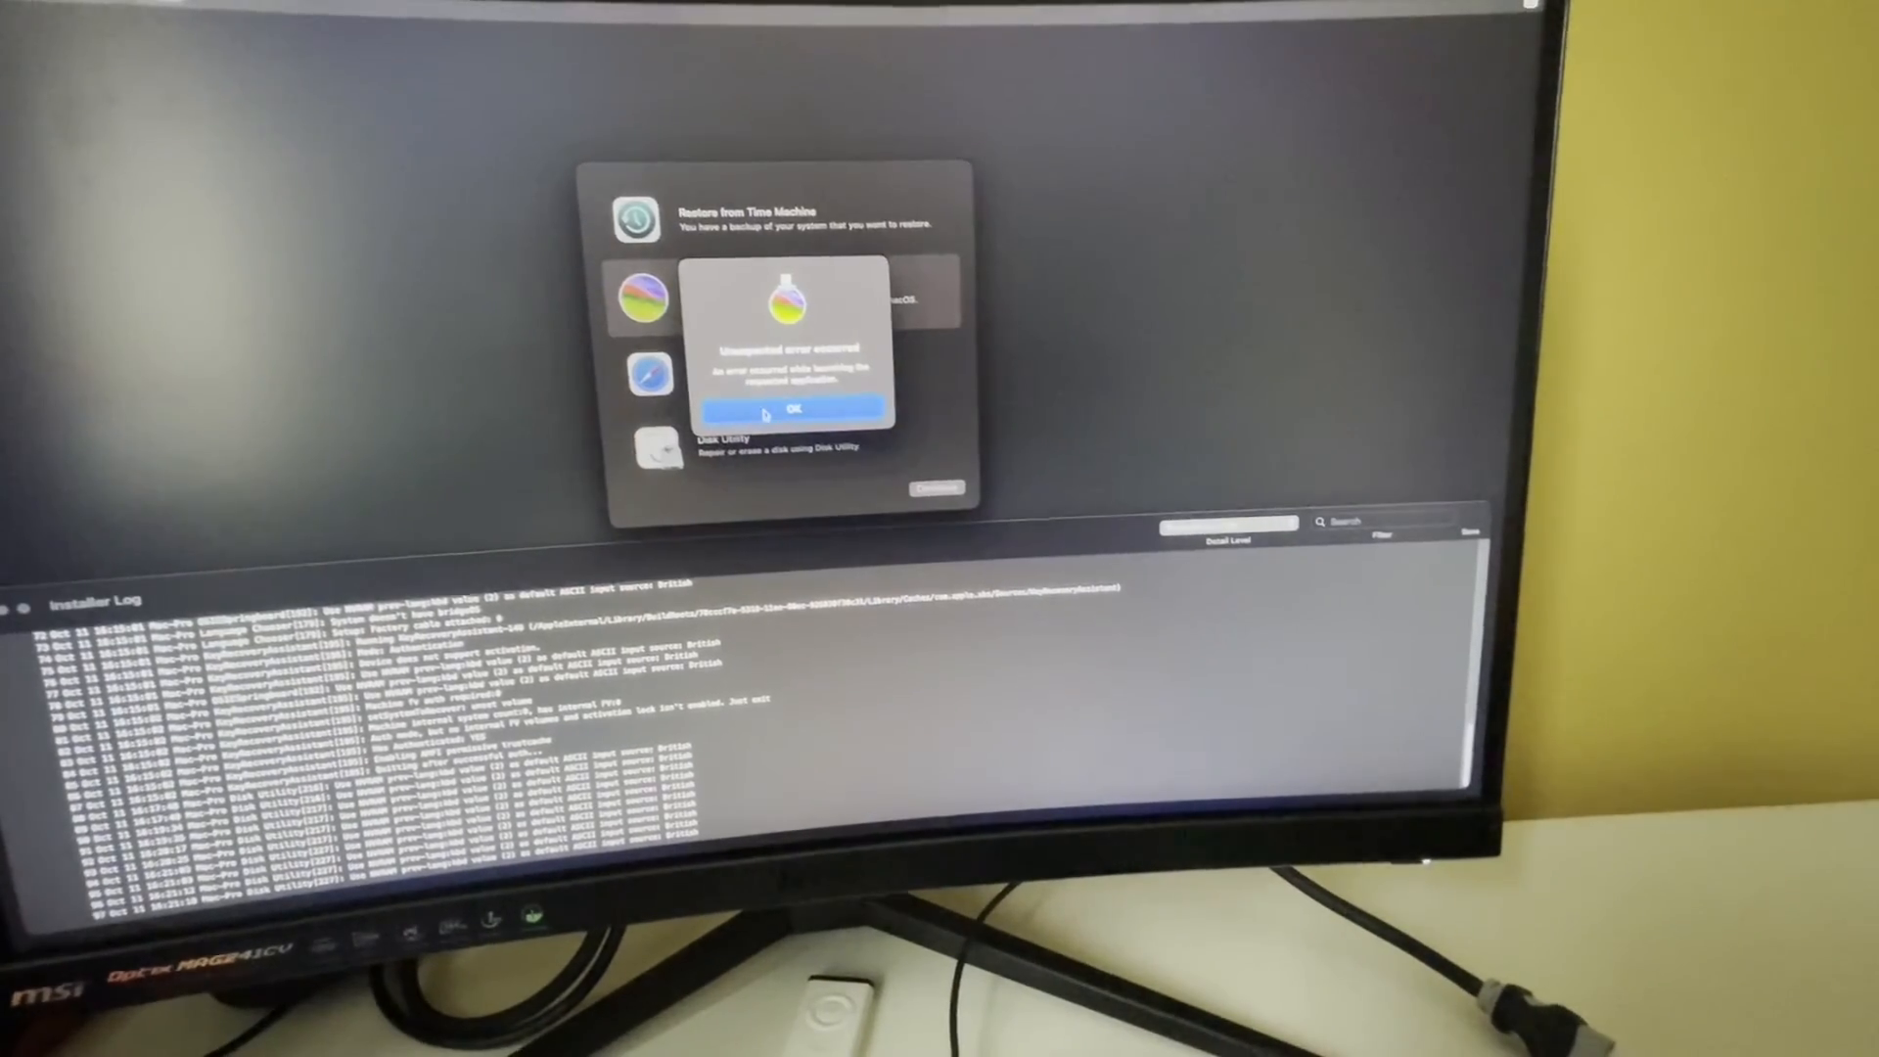
left_click(790, 407)
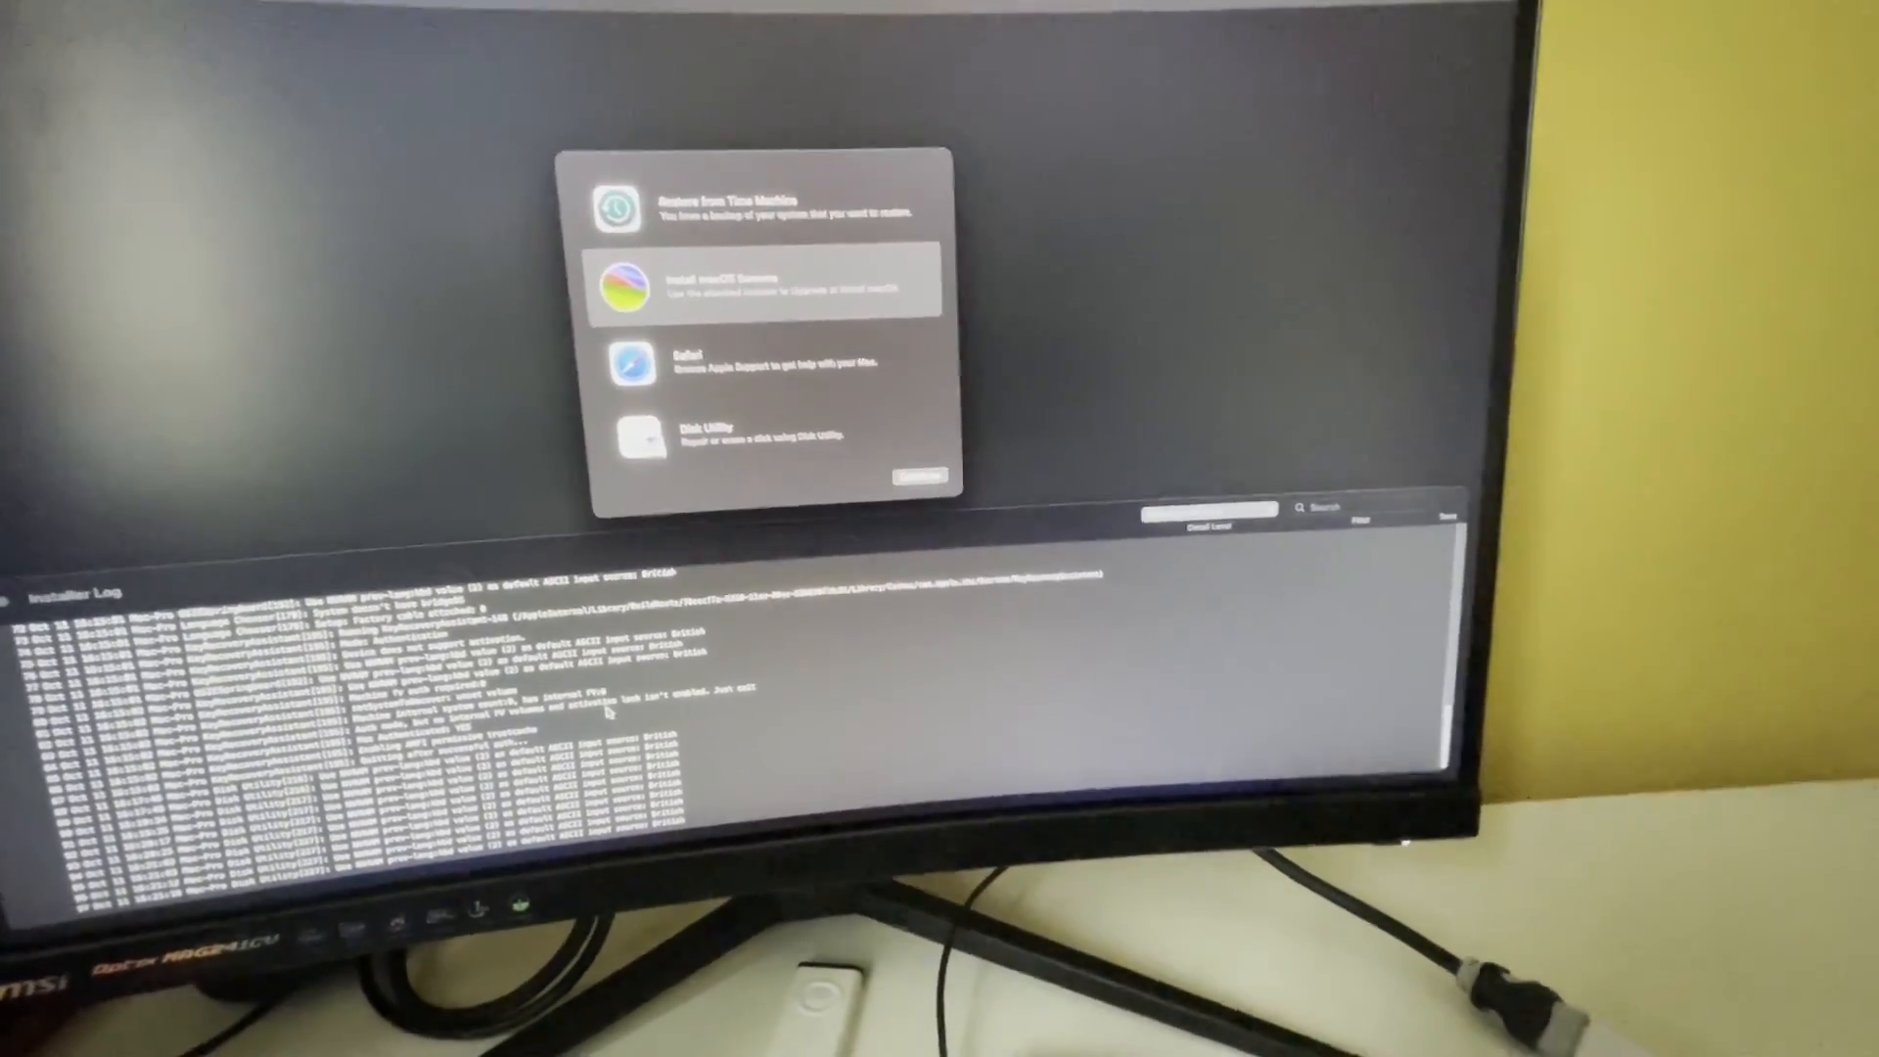